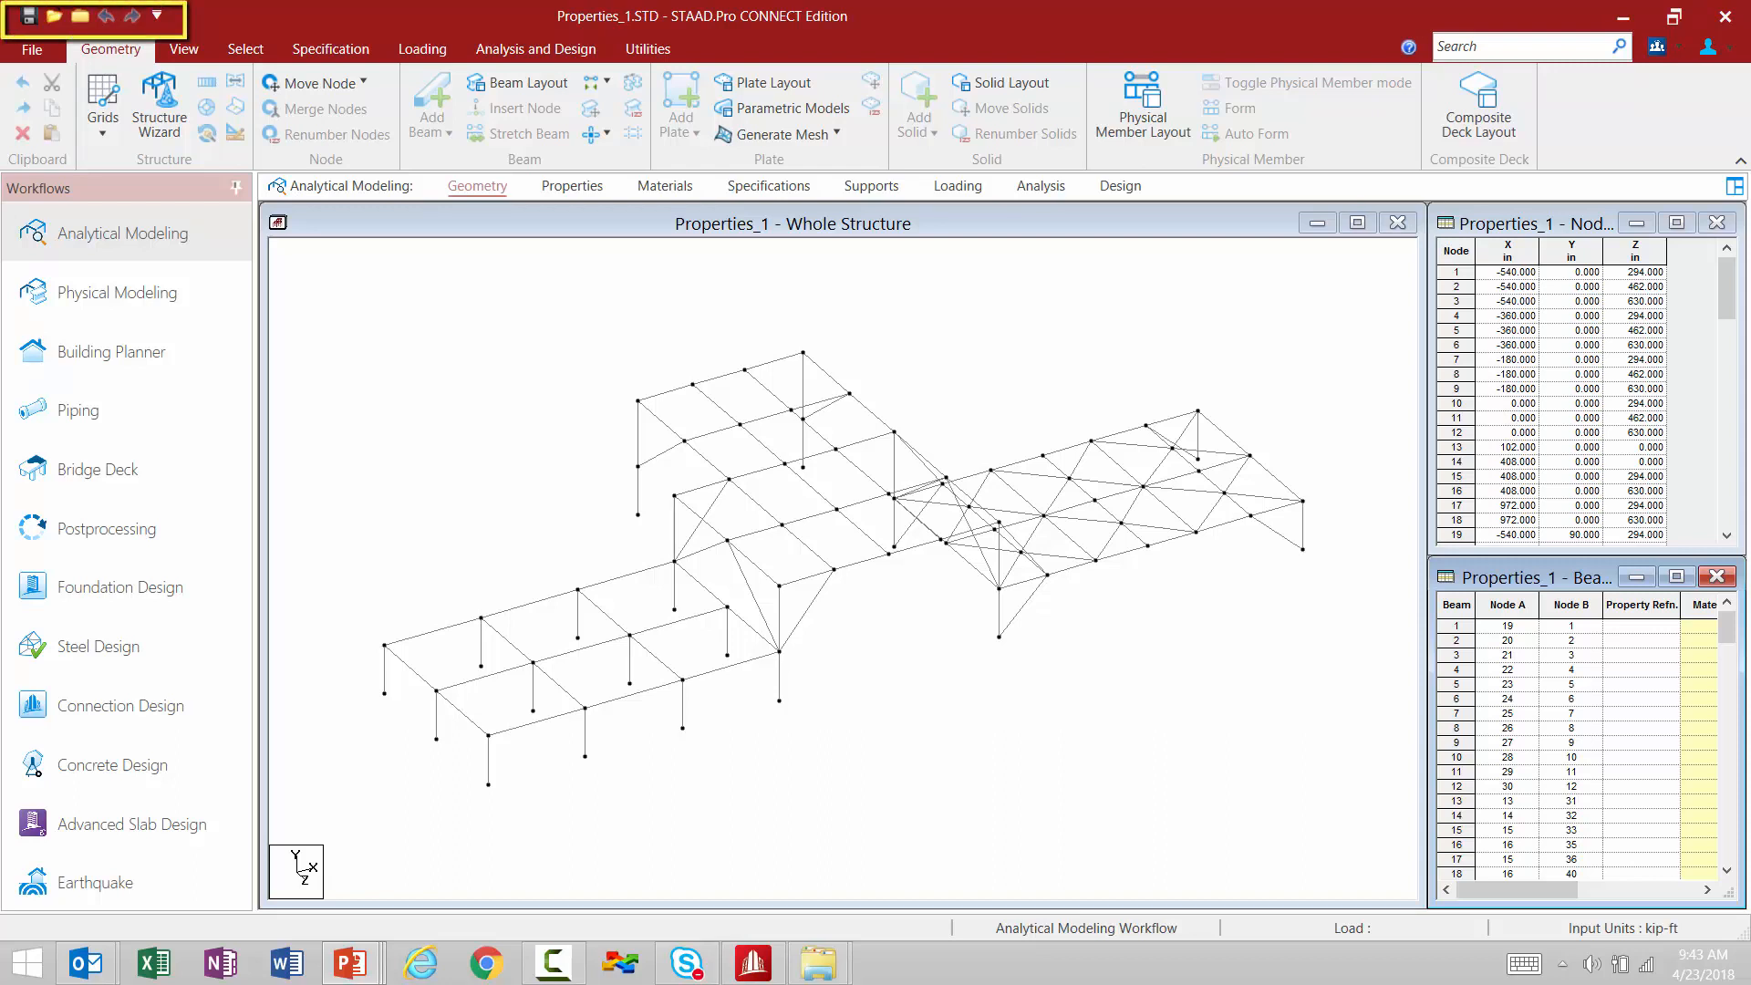
pyautogui.moveTo(1254, 612)
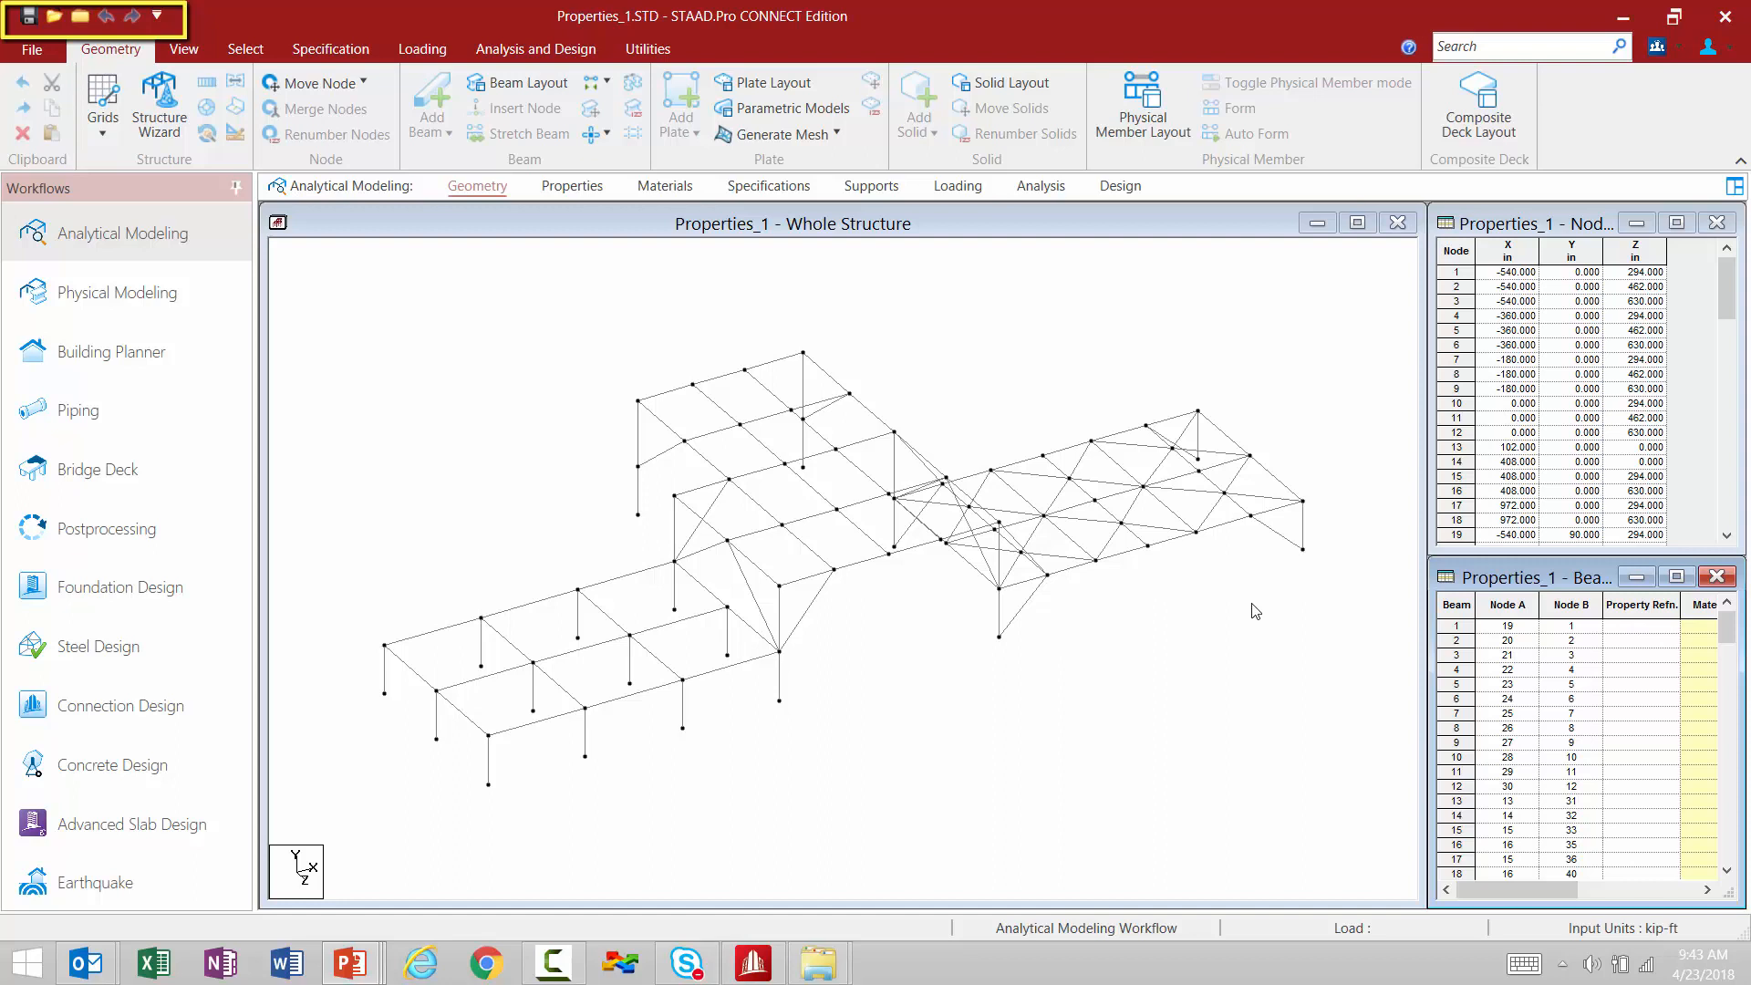
pyautogui.moveTo(229, 27)
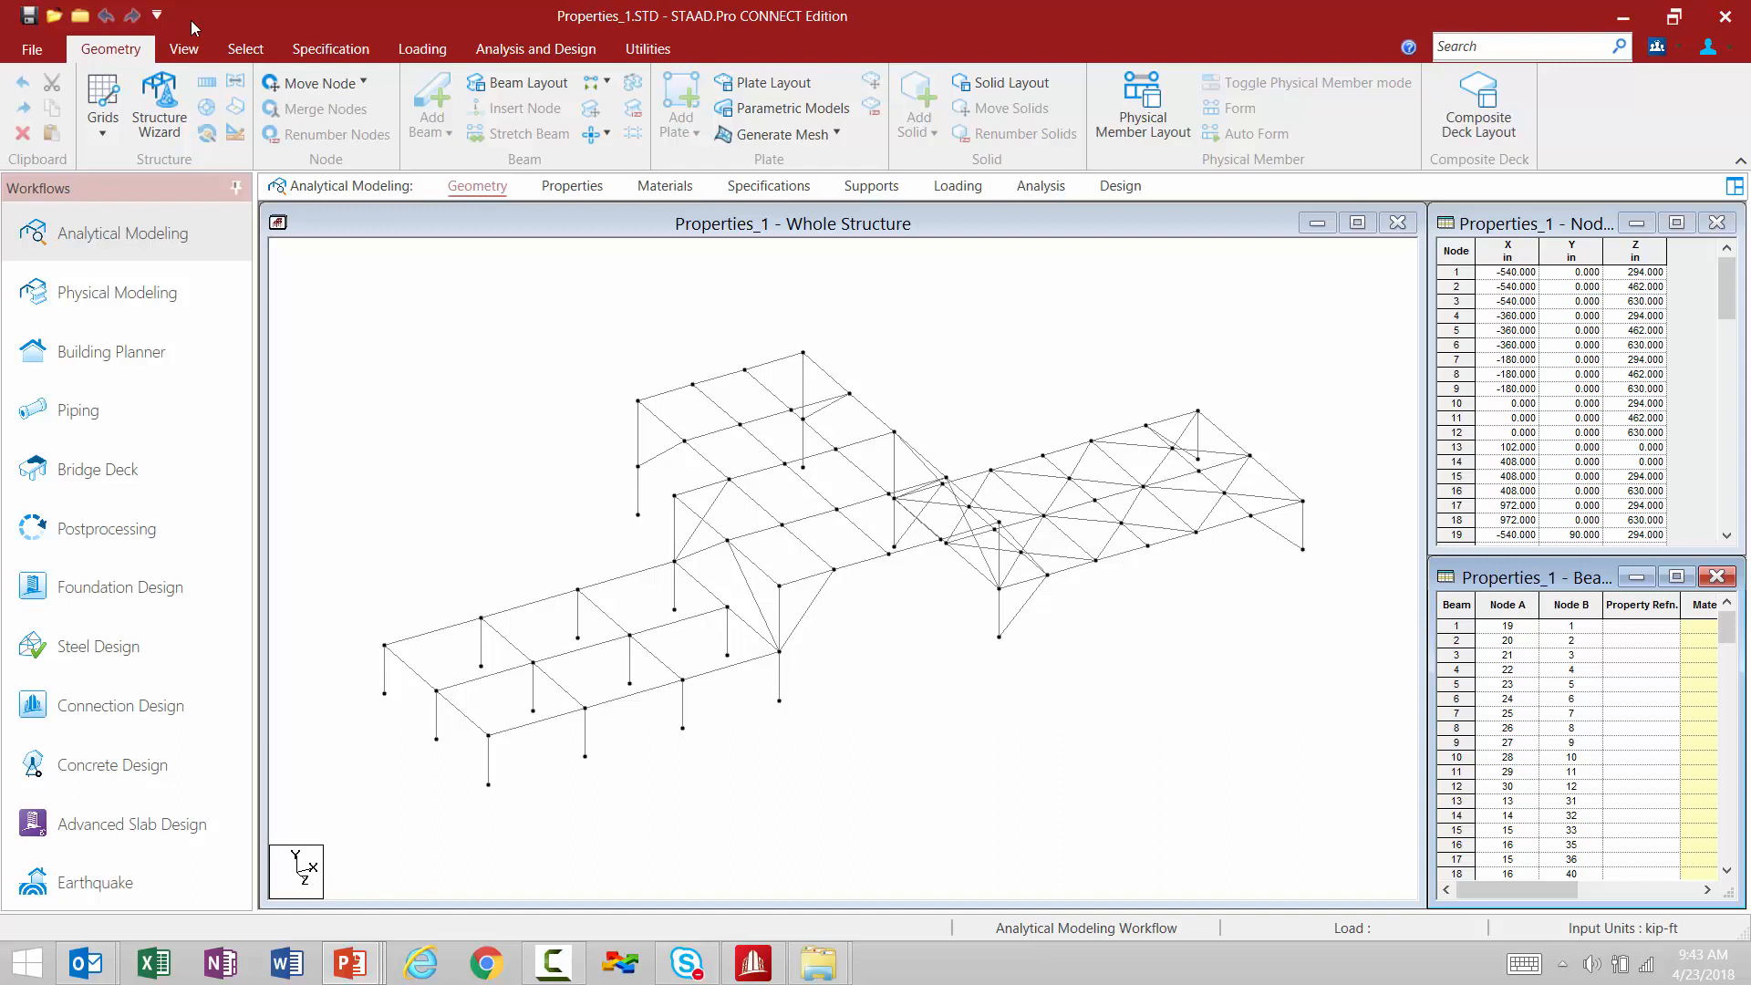
pyautogui.moveTo(158, 13)
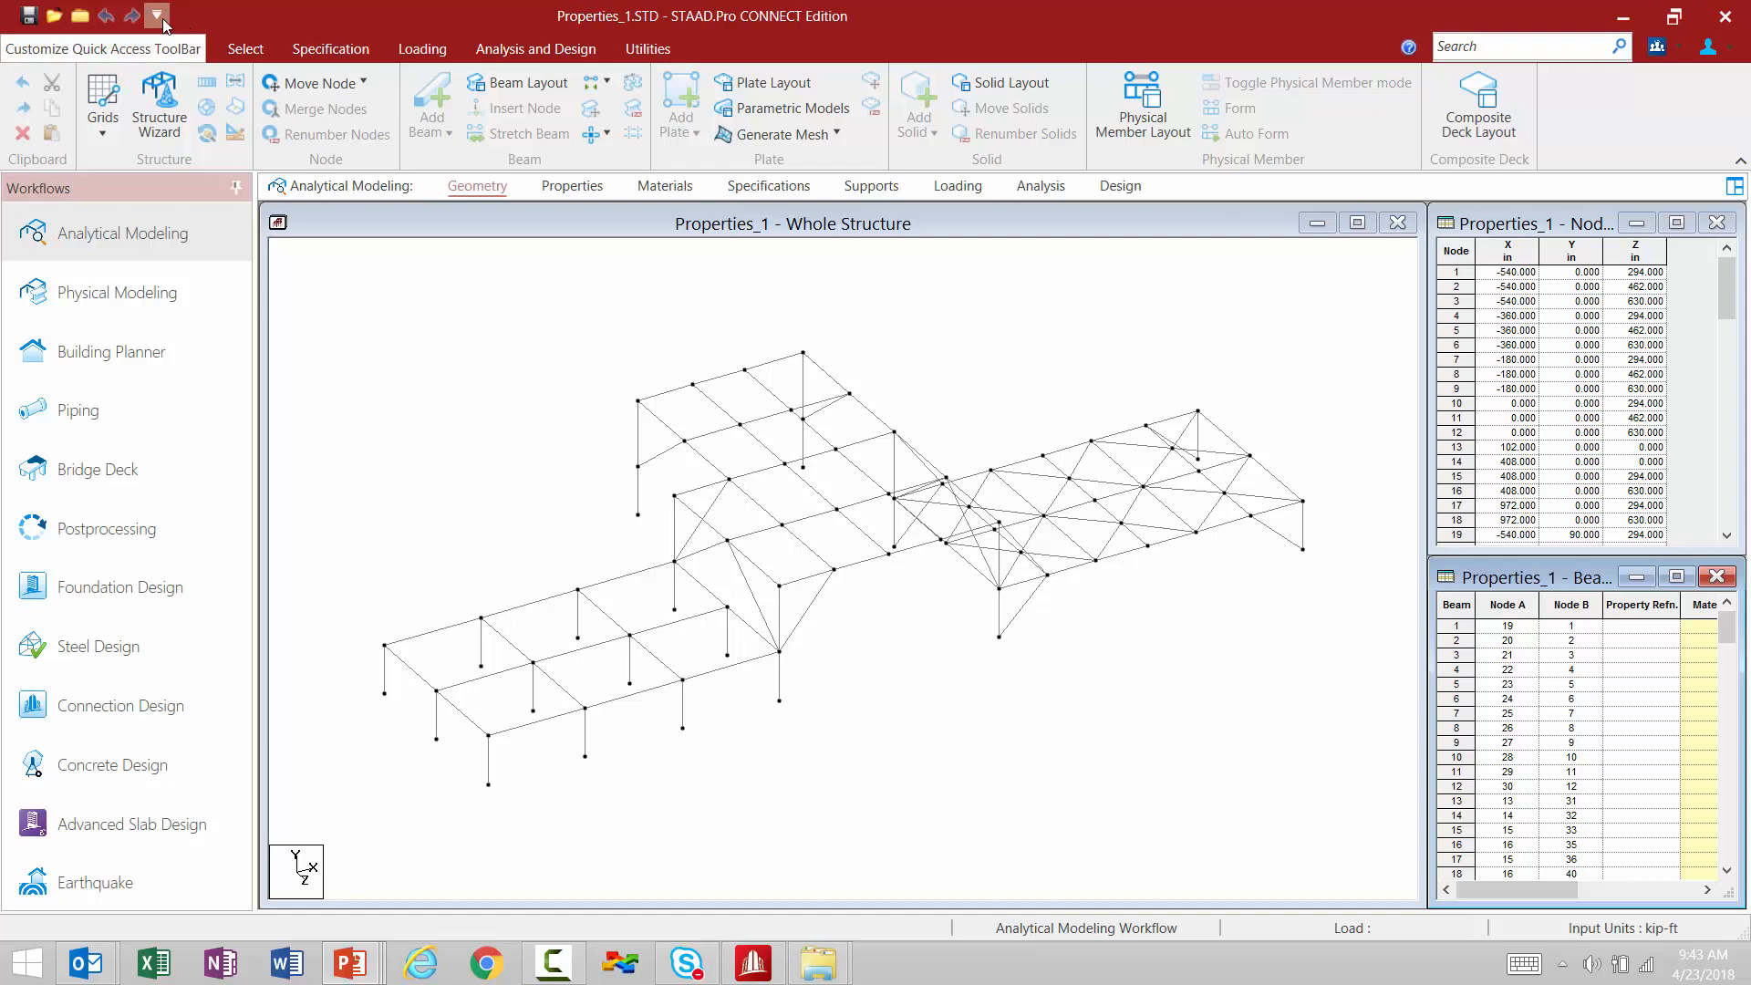
# - Show the Customize Quick Access Toolbar choices to add the Command File shortcut
pyautogui.click(161, 13)
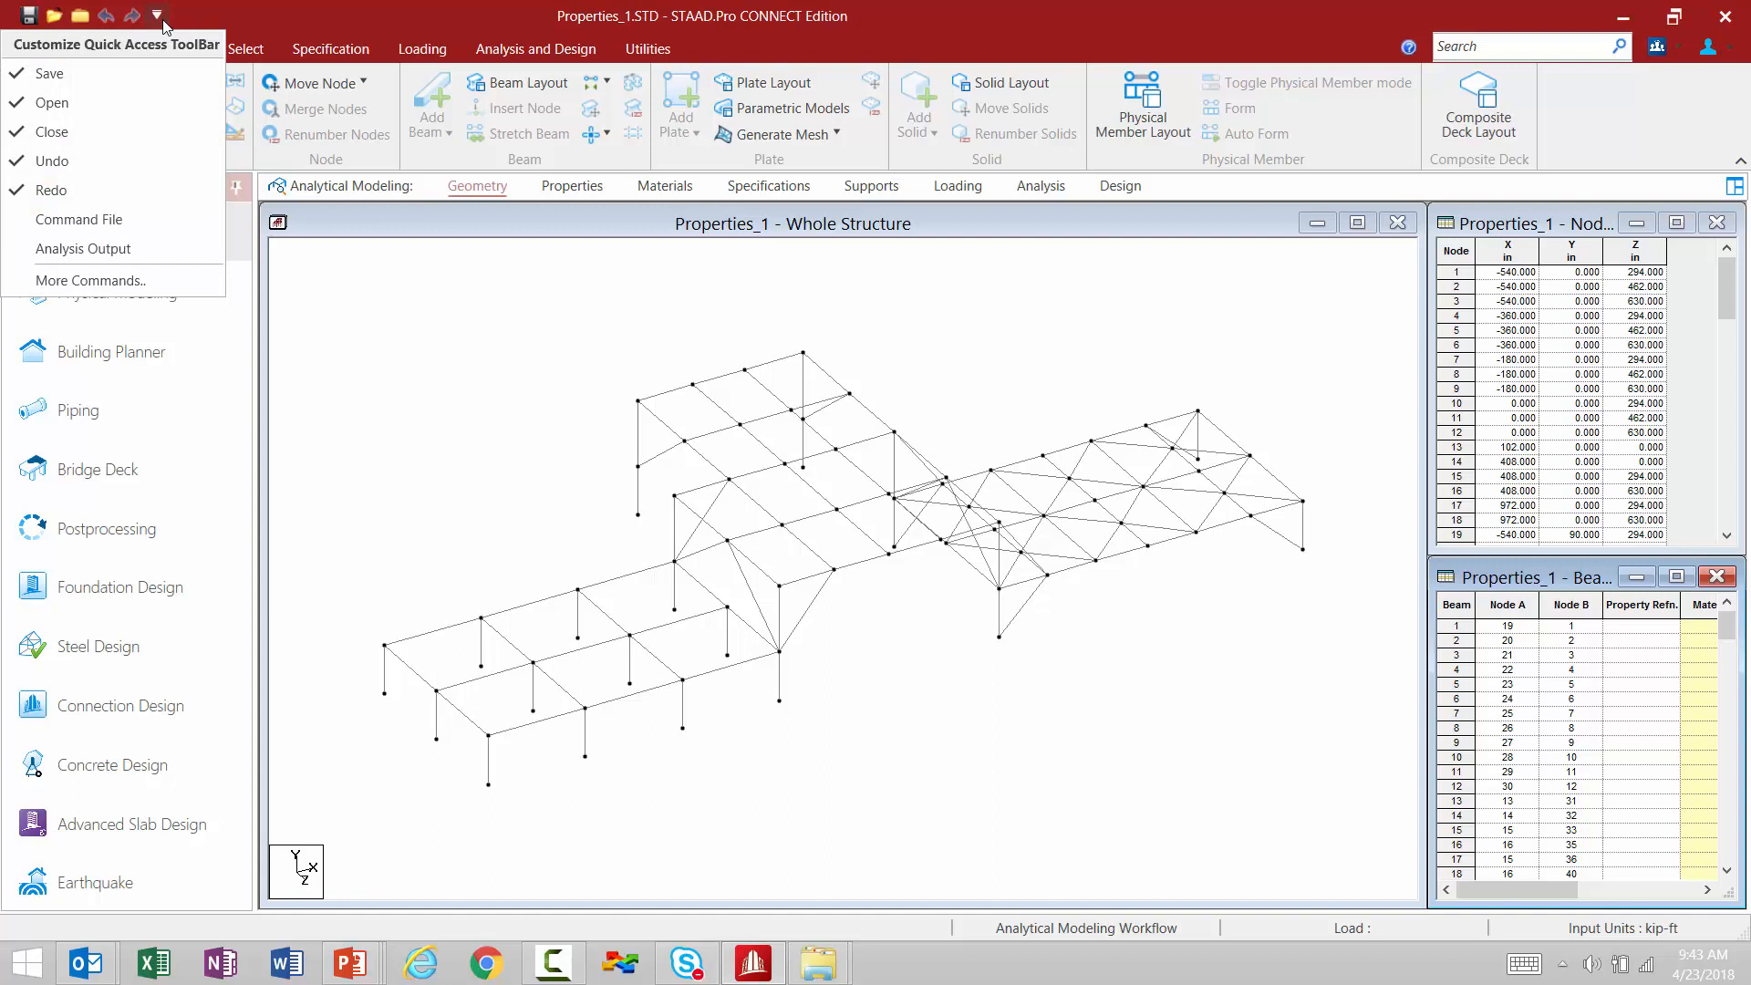
pyautogui.moveTo(88, 224)
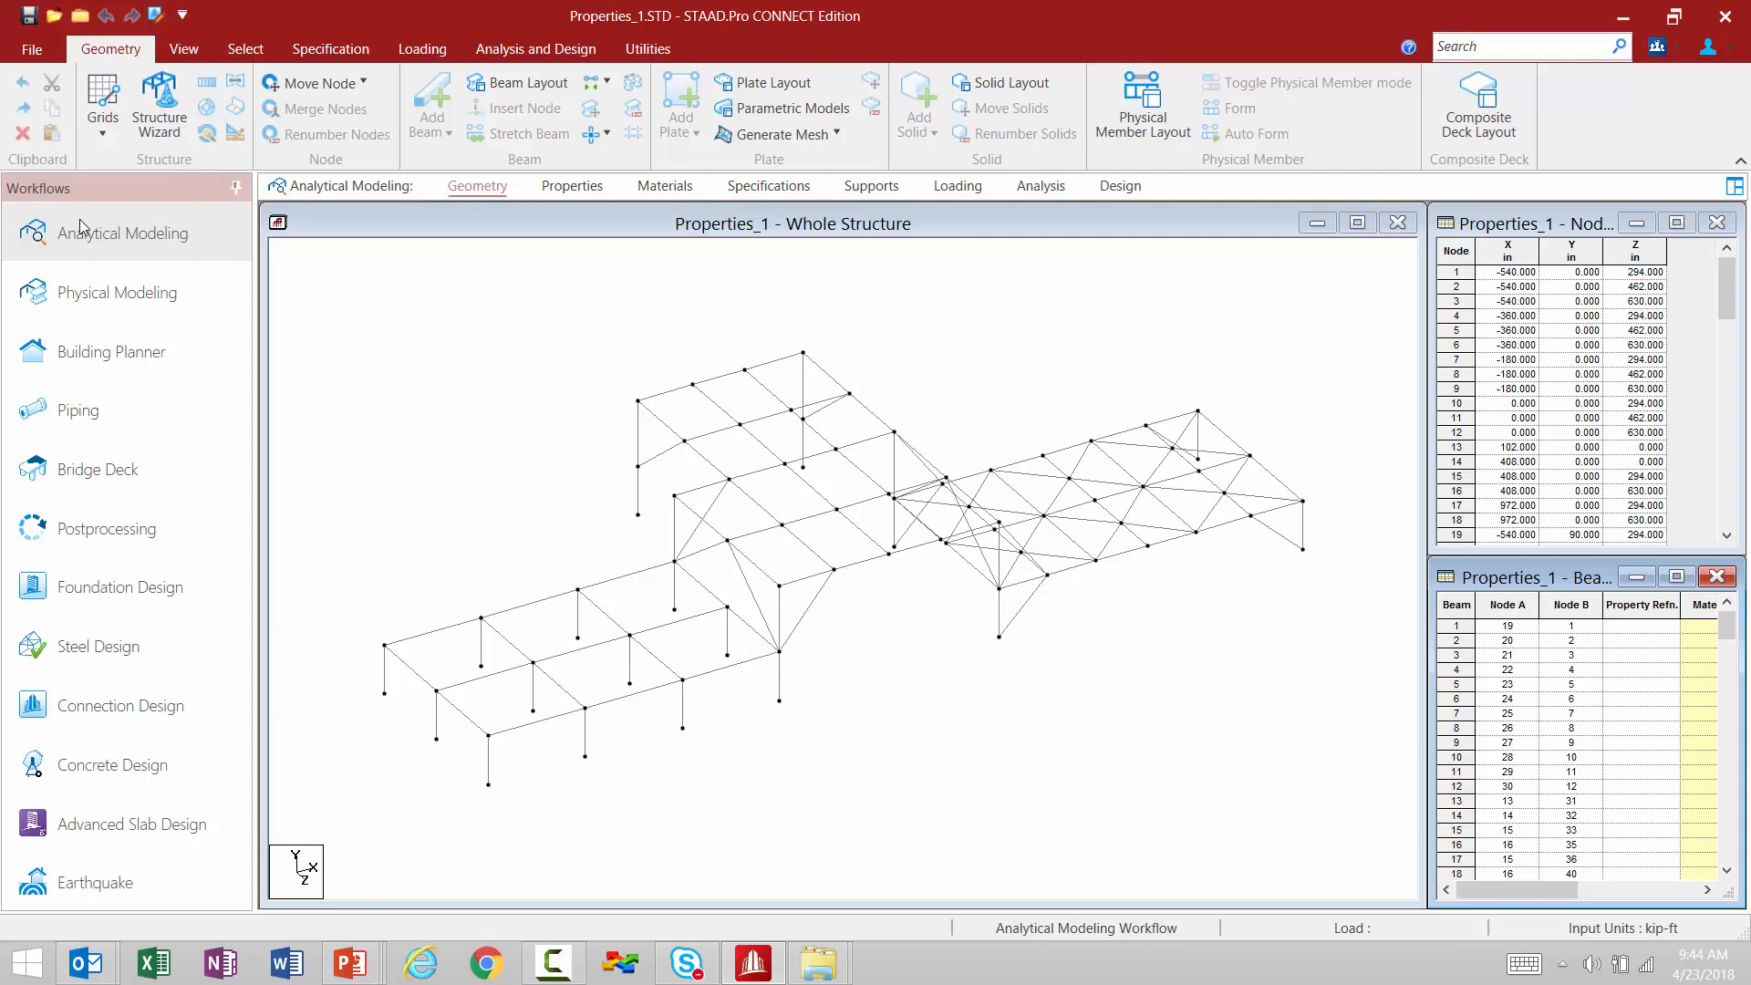
pyautogui.moveTo(153, 11)
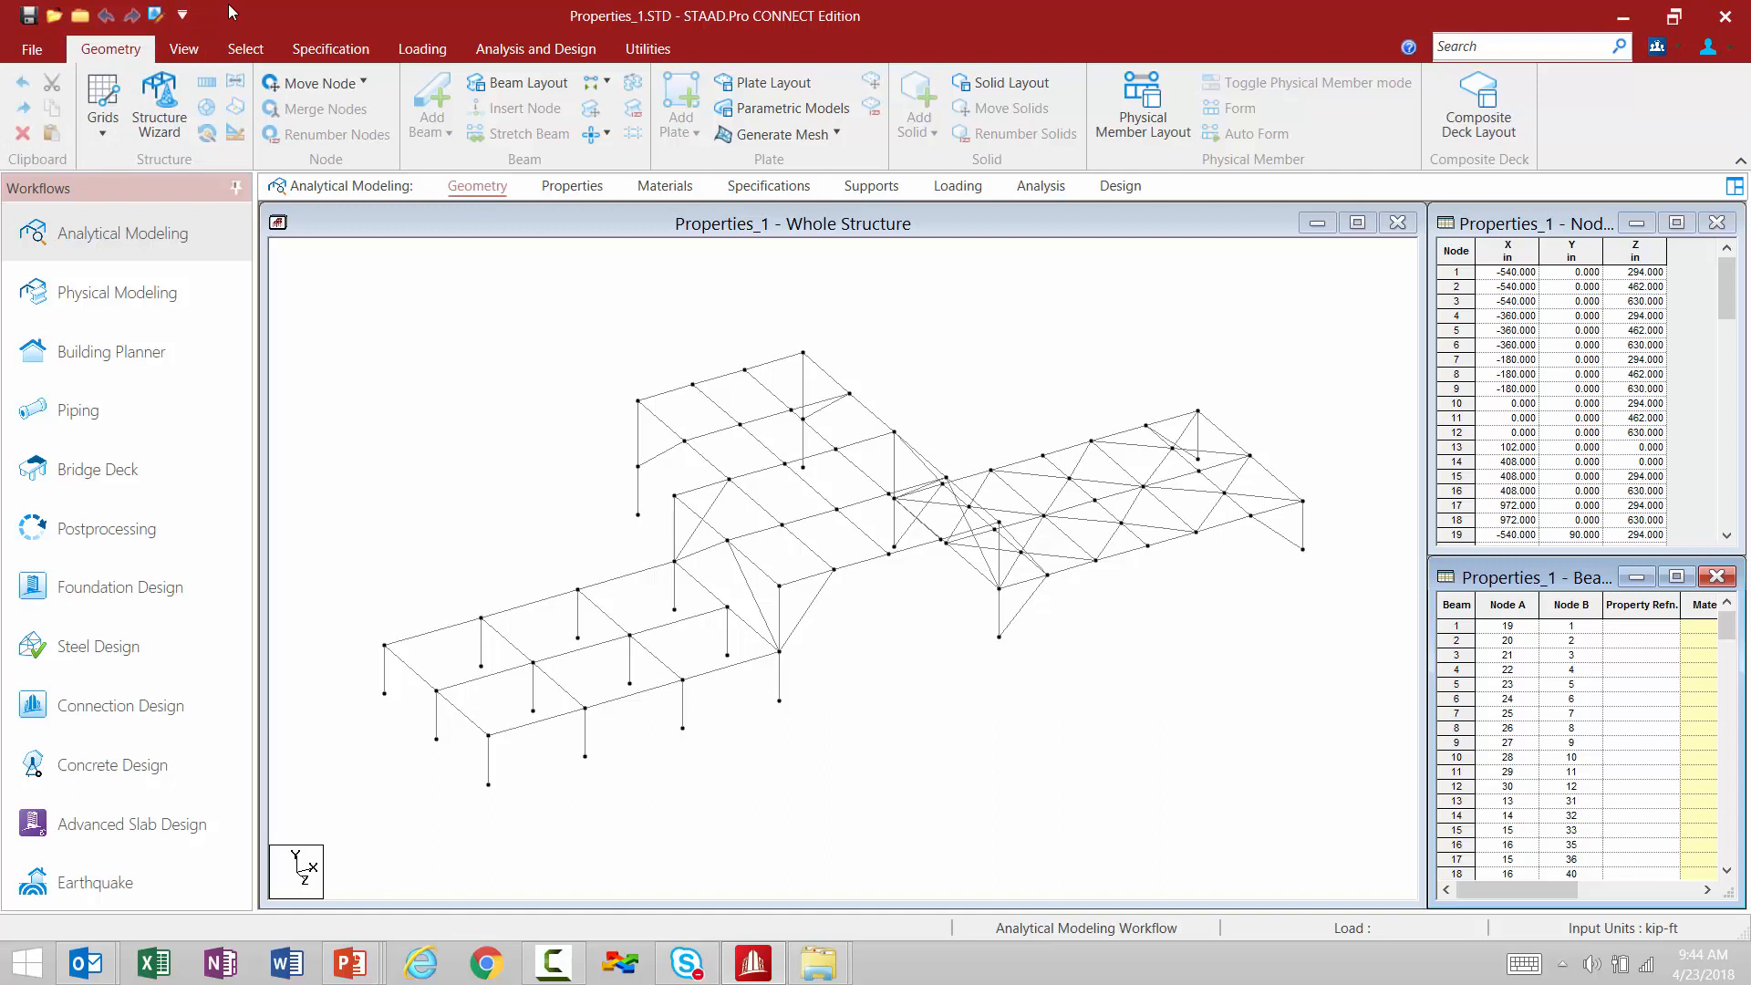
pyautogui.moveTo(184, 13)
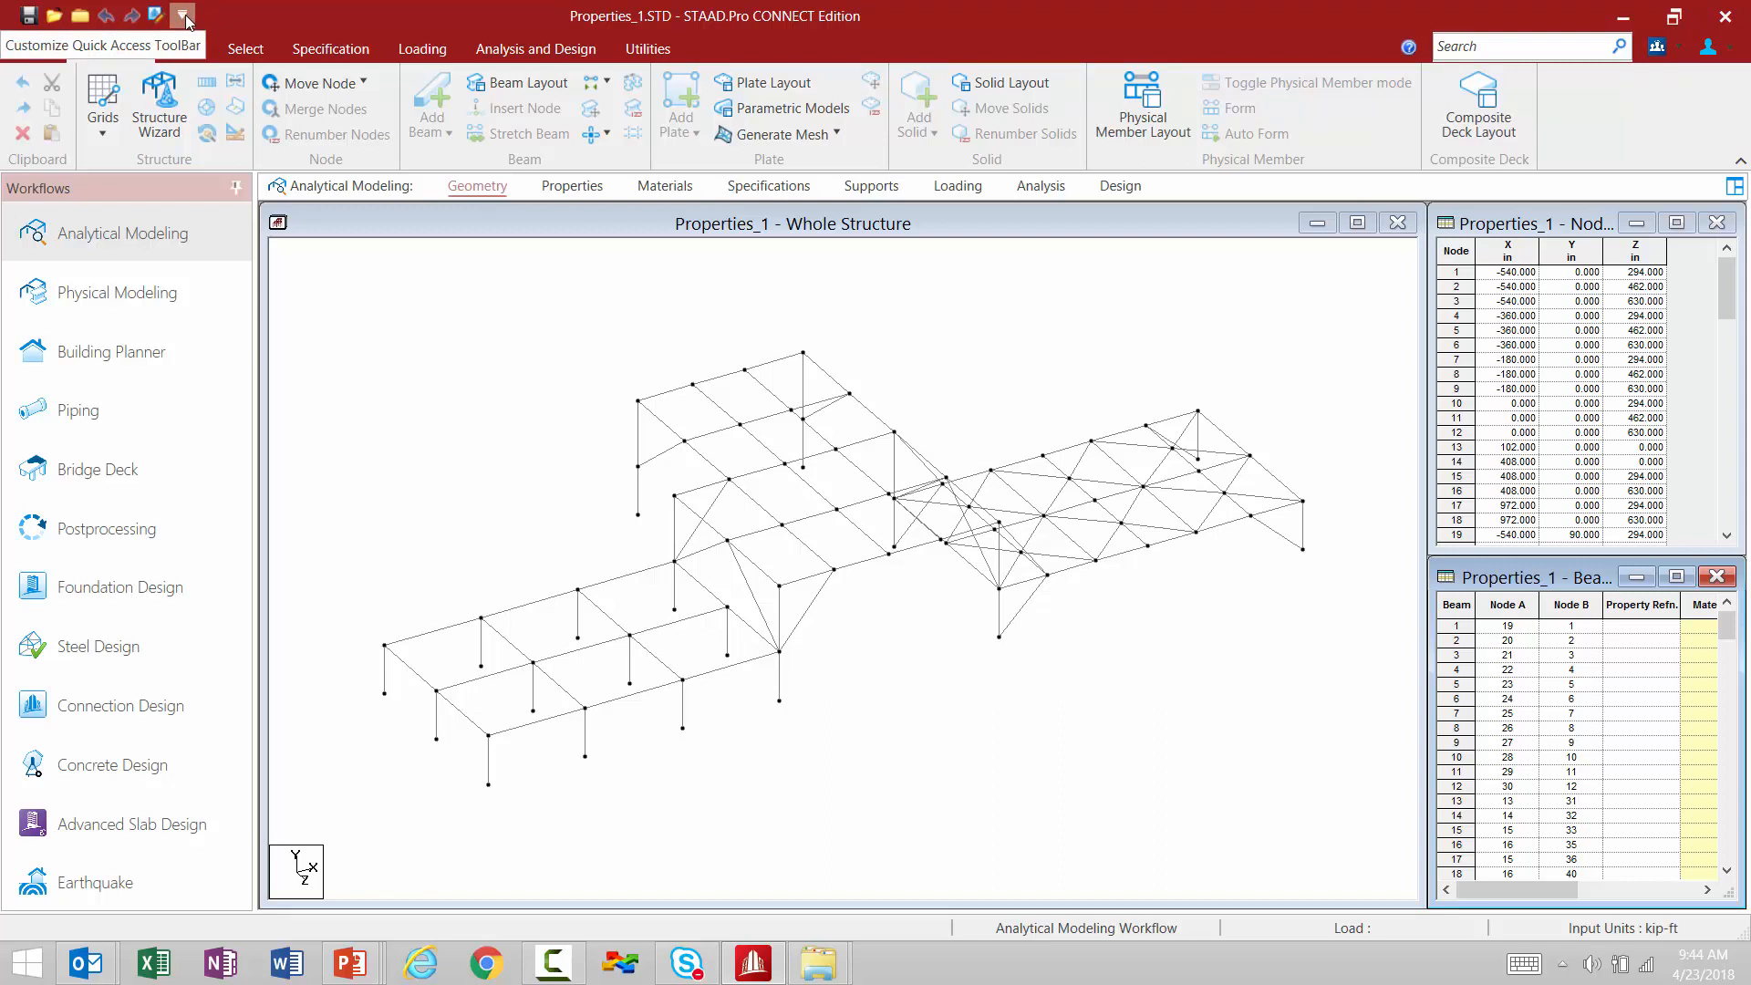
# - In More Commands, filter the command list to the Analysis and Design Tab
pyautogui.click(190, 15)
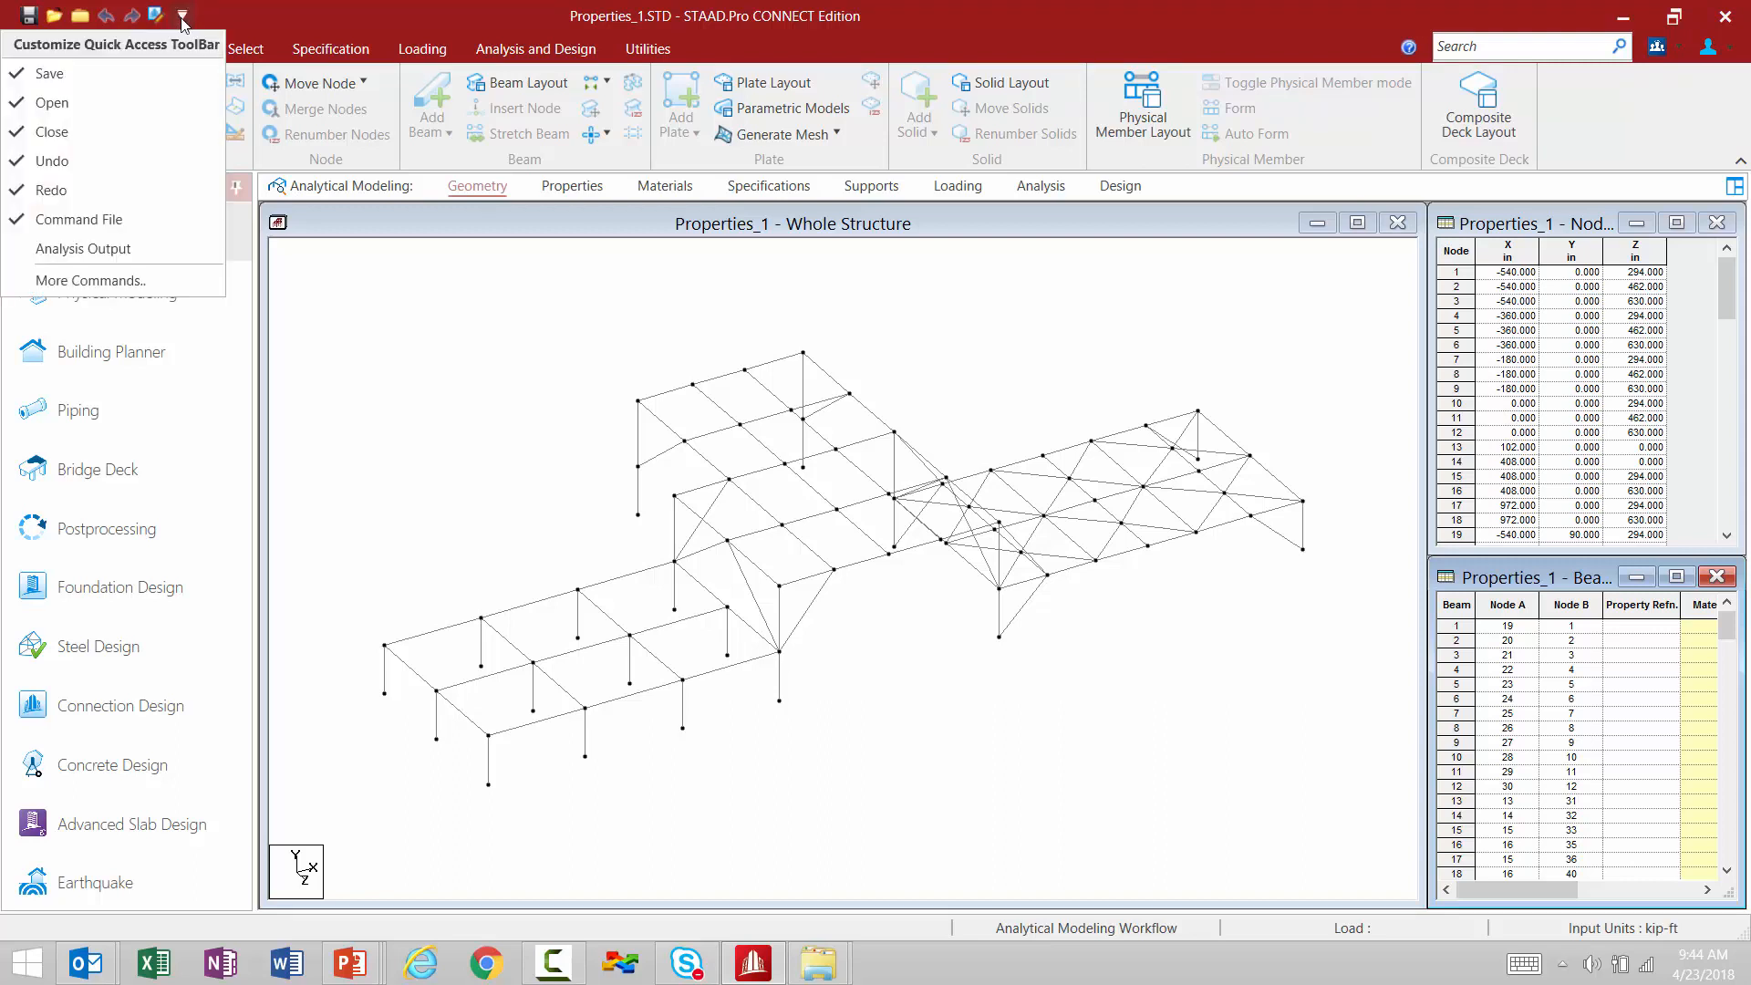
pyautogui.moveTo(106, 280)
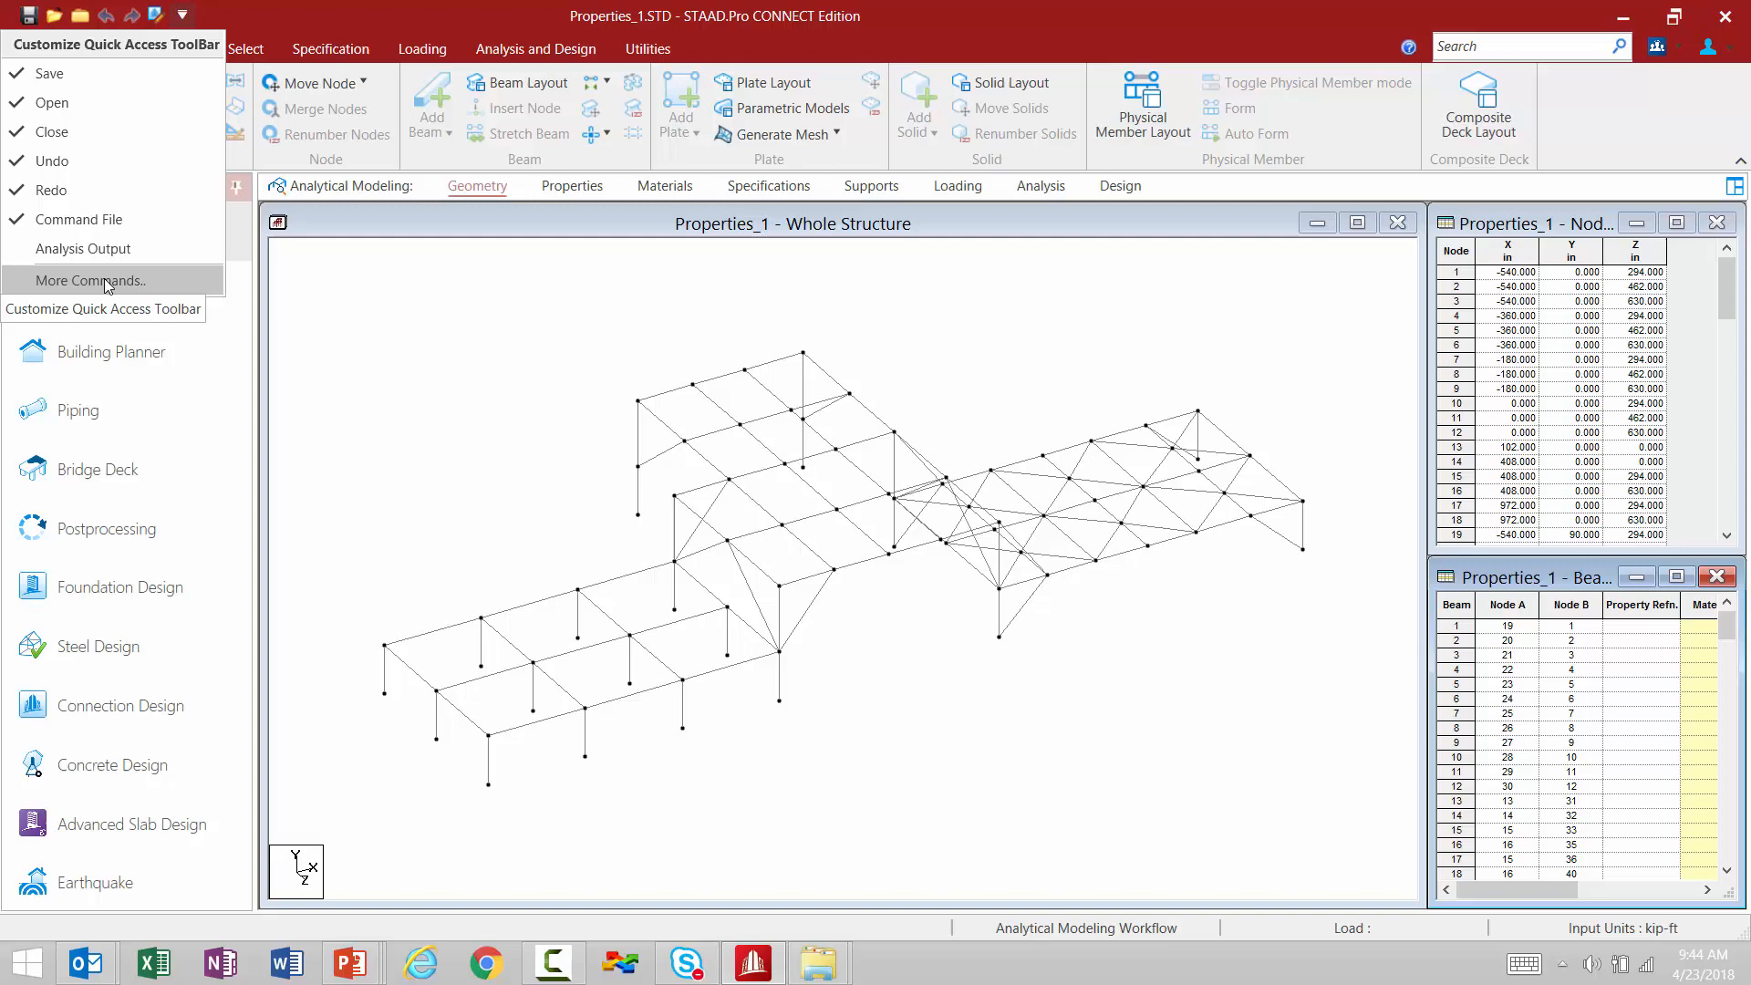
pyautogui.click(82, 281)
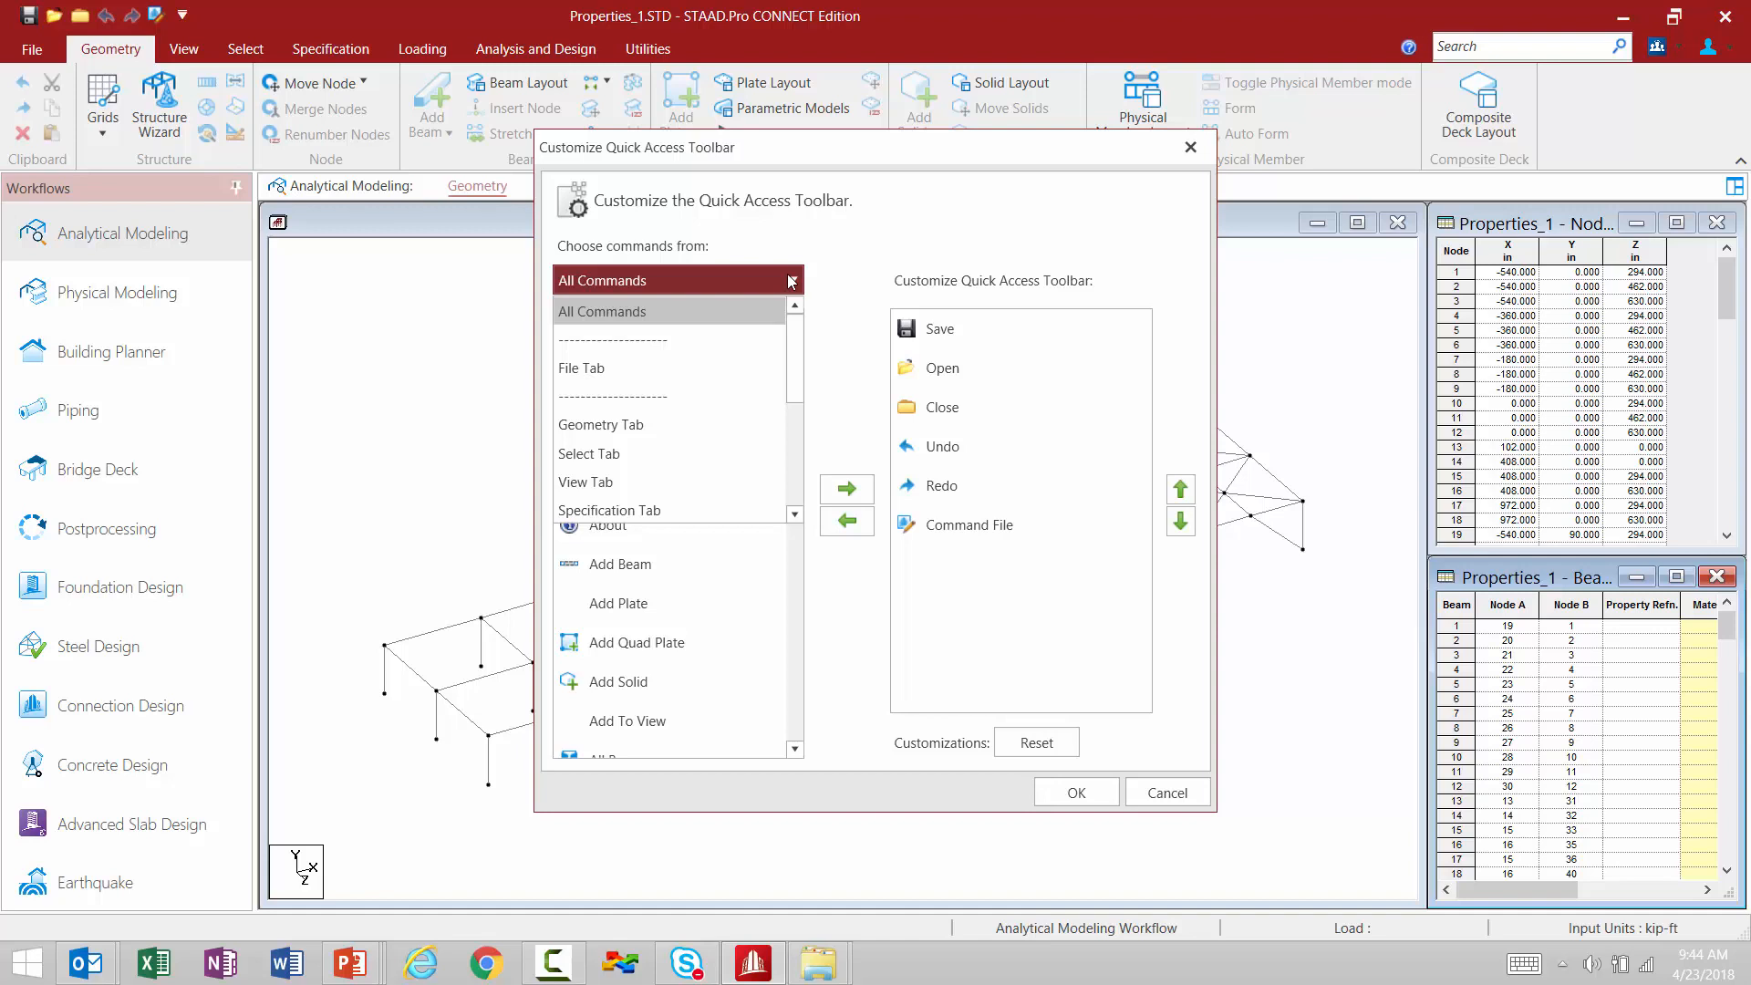
pyautogui.scroll(-3)
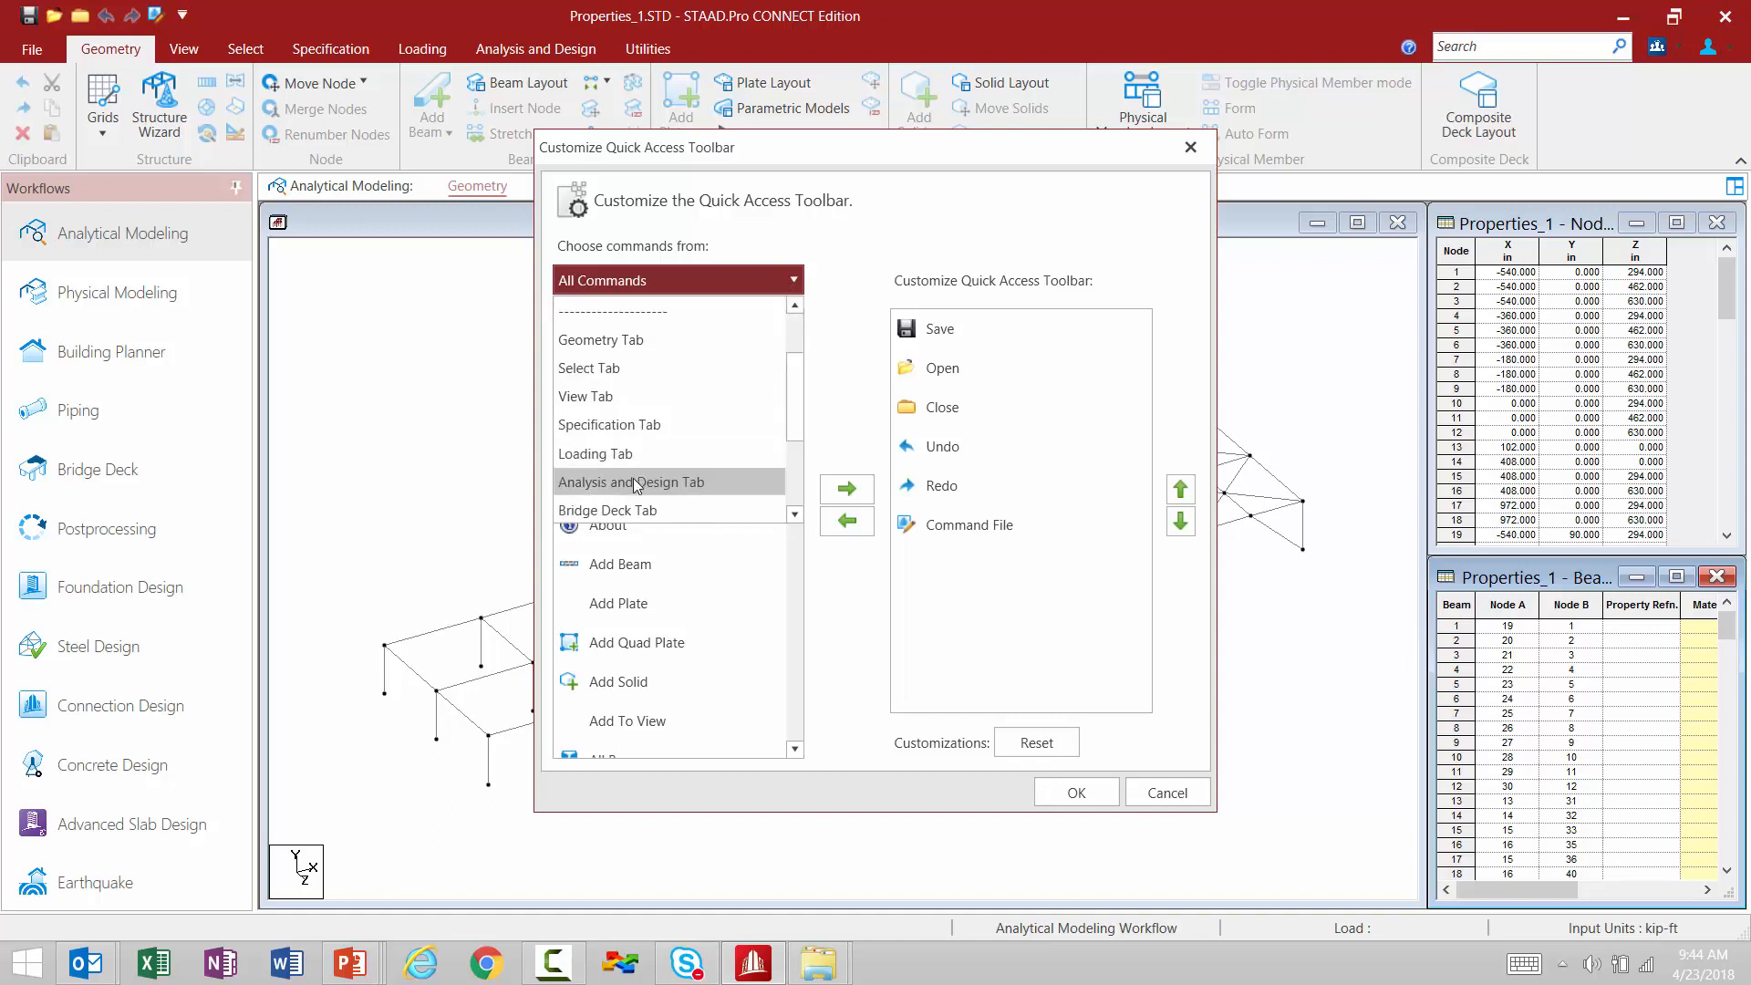
pyautogui.click(631, 481)
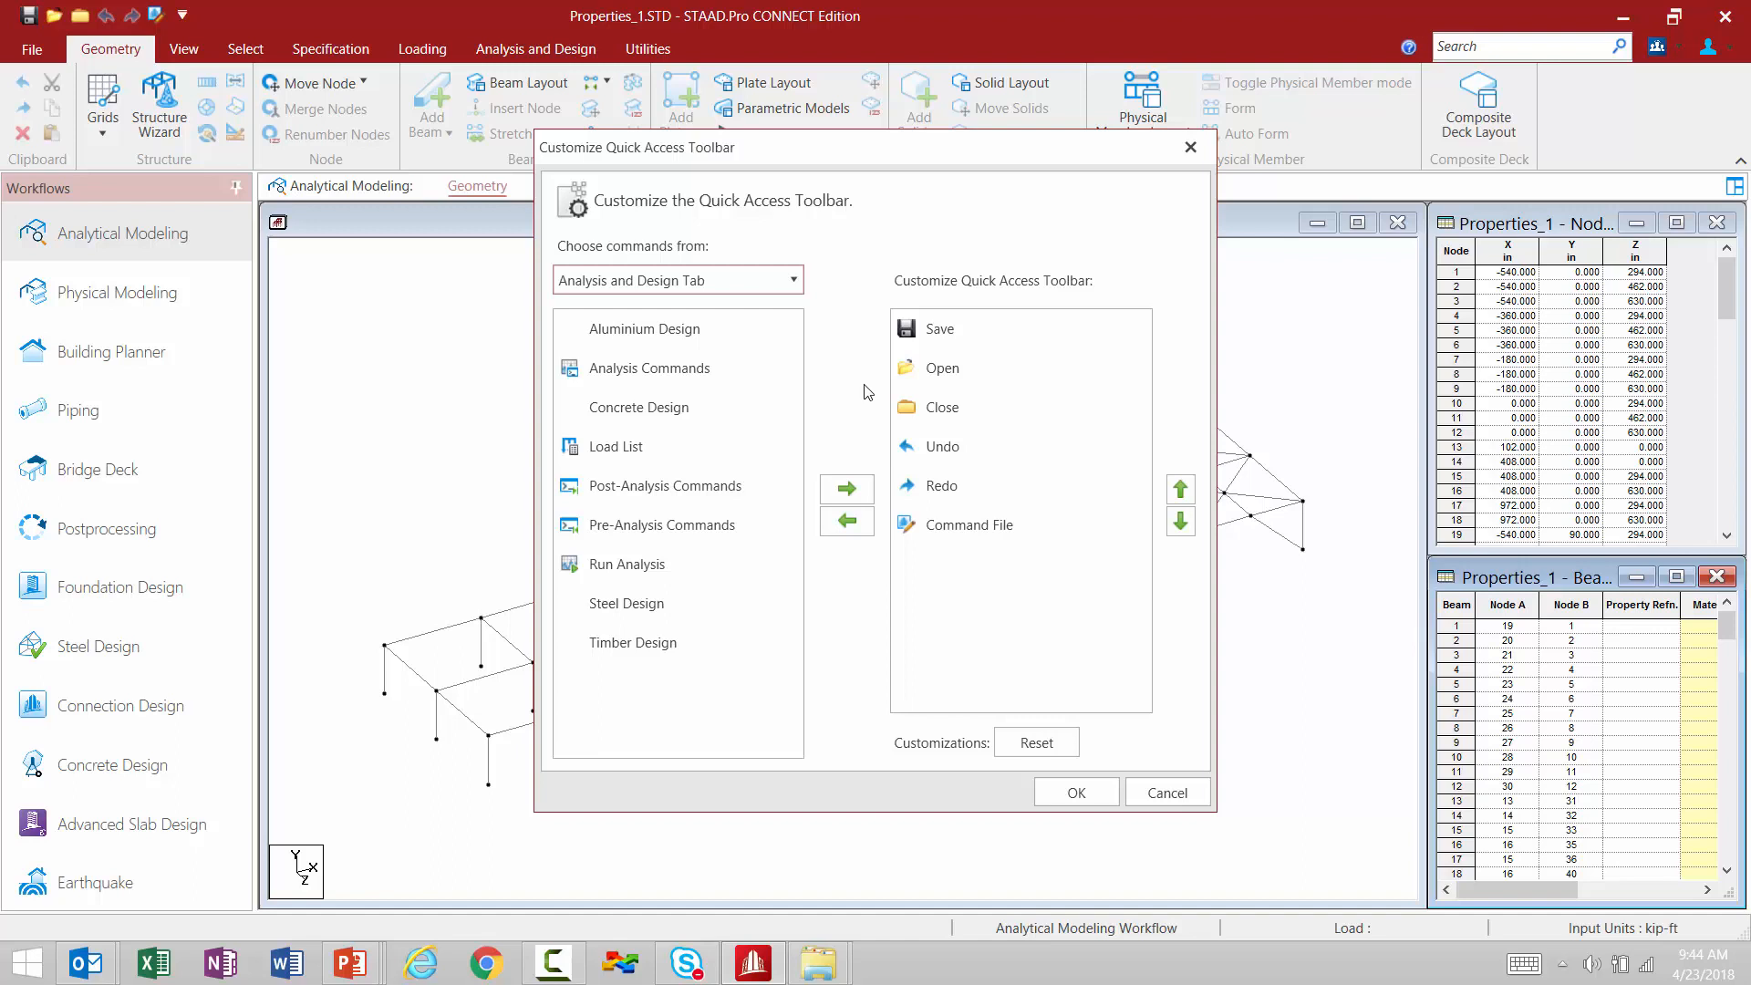
pyautogui.click(627, 565)
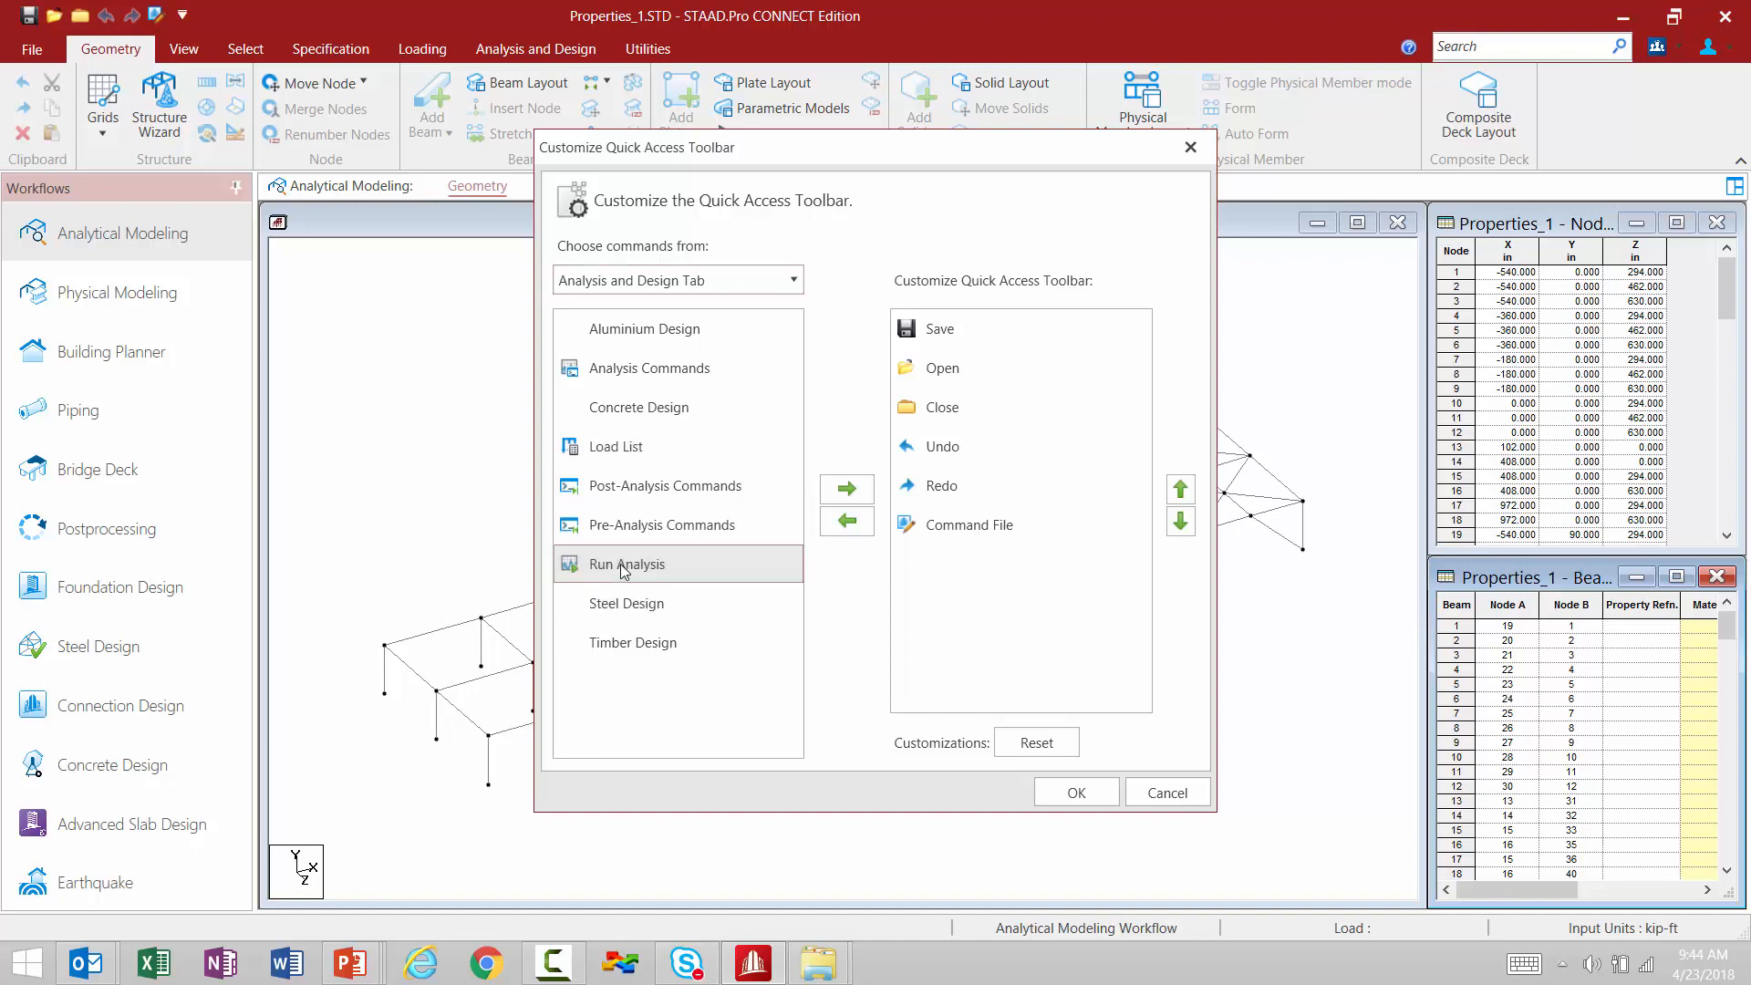
# - Add Run Analysis to the Quick Access Toolbar and confirm with OK
pyautogui.click(846, 489)
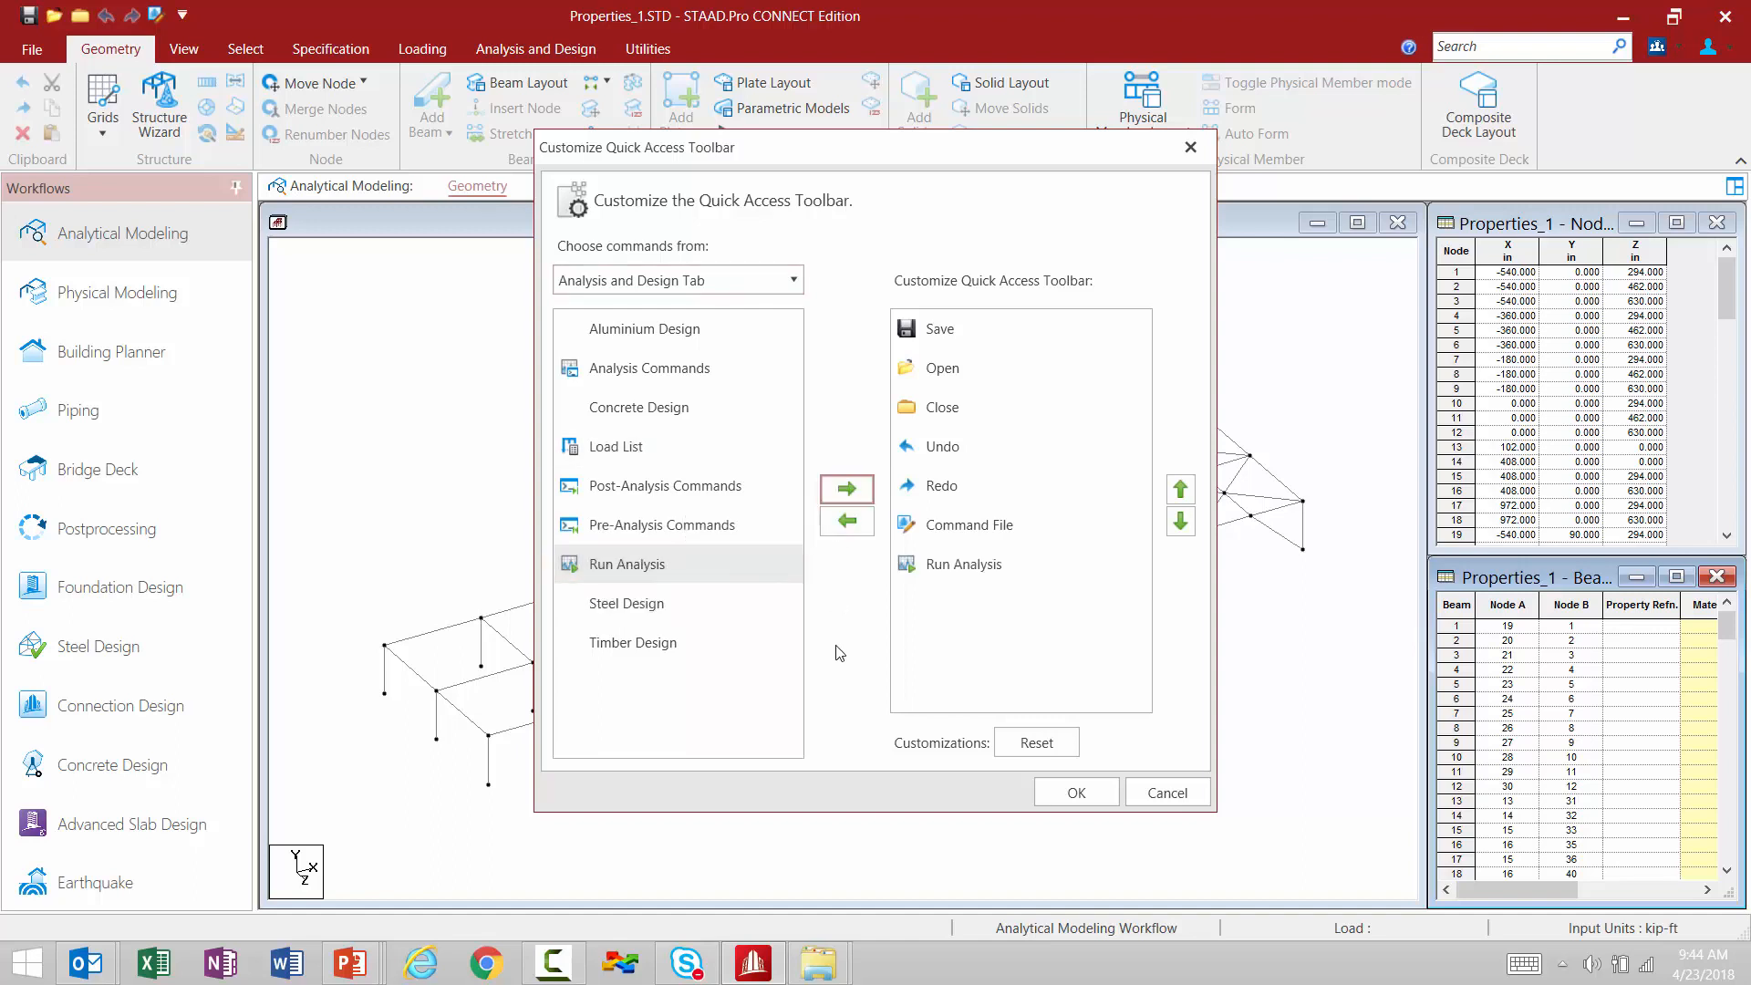
pyautogui.moveTo(849, 671)
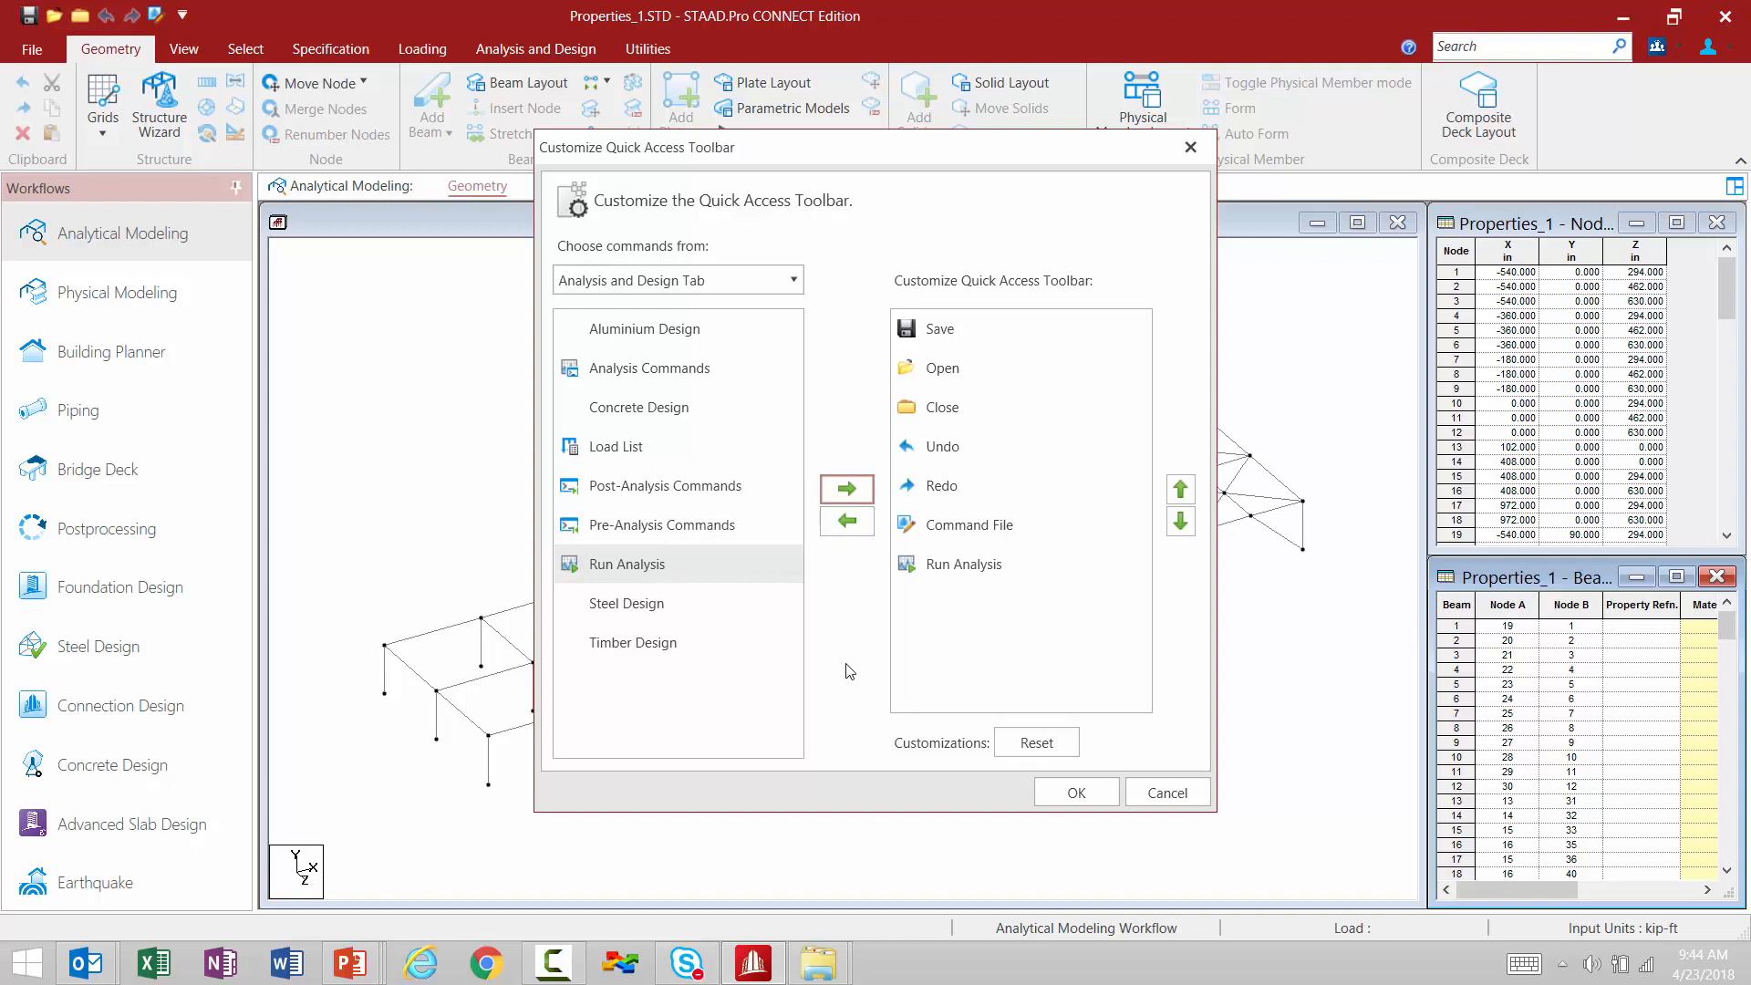
pyautogui.click(970, 525)
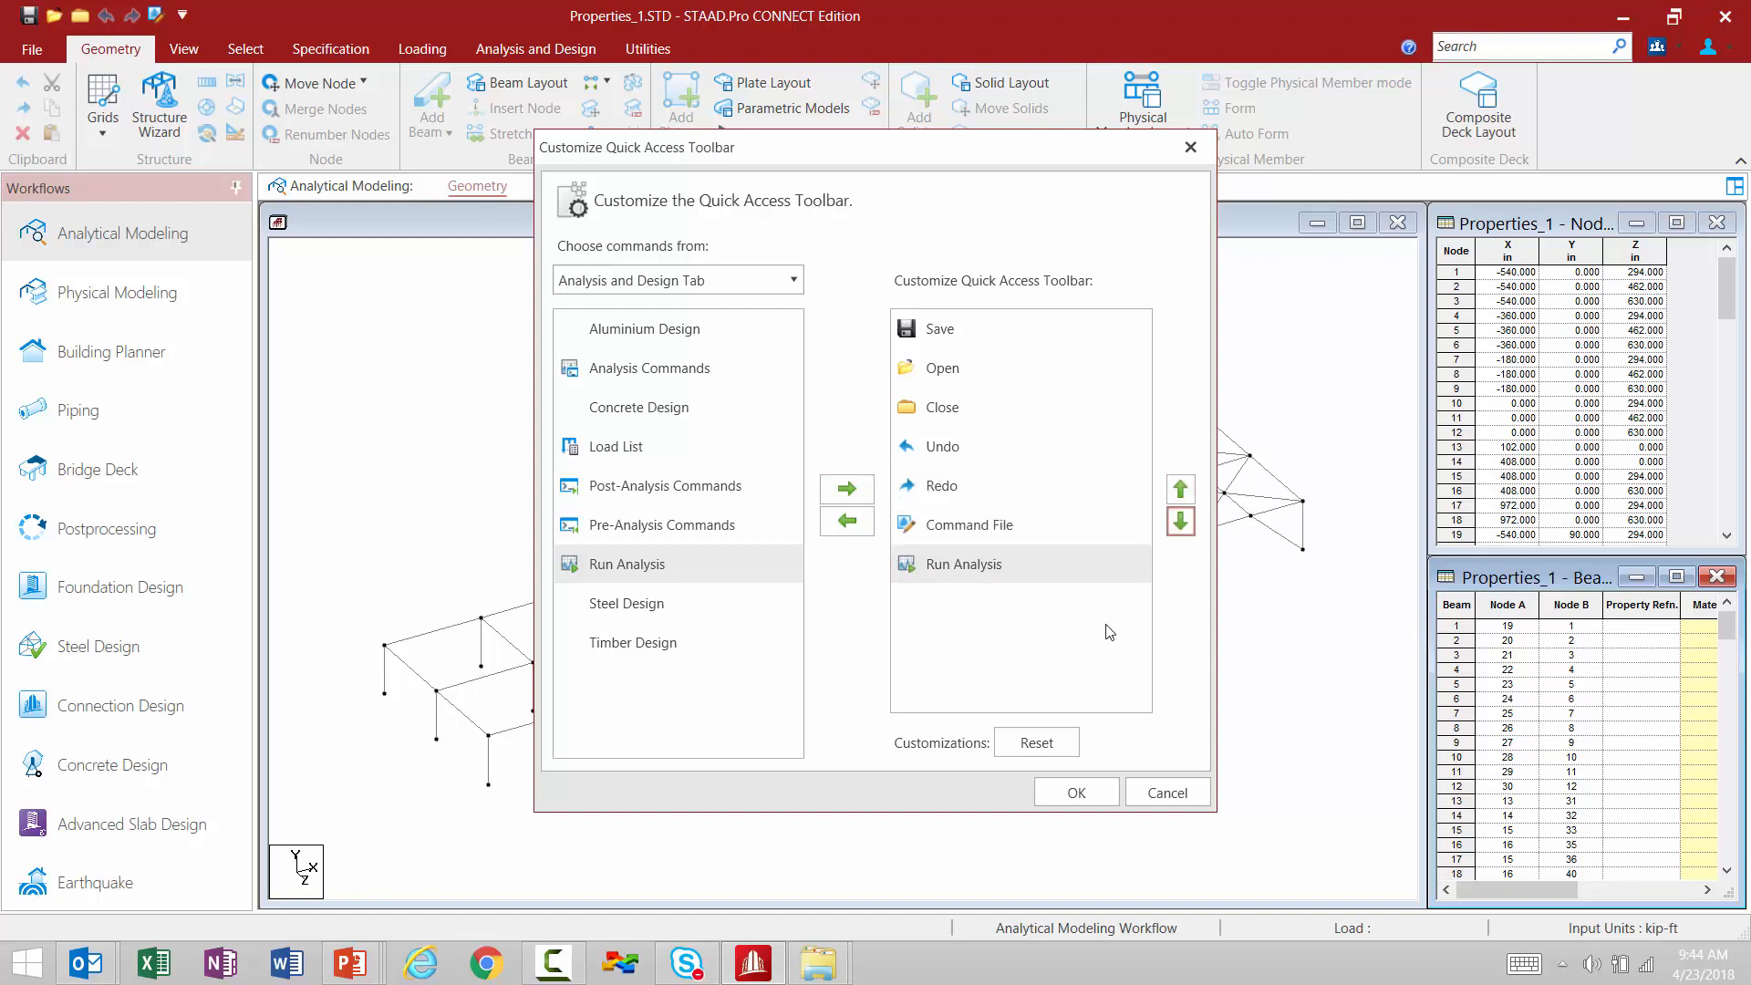
pyautogui.moveTo(888, 664)
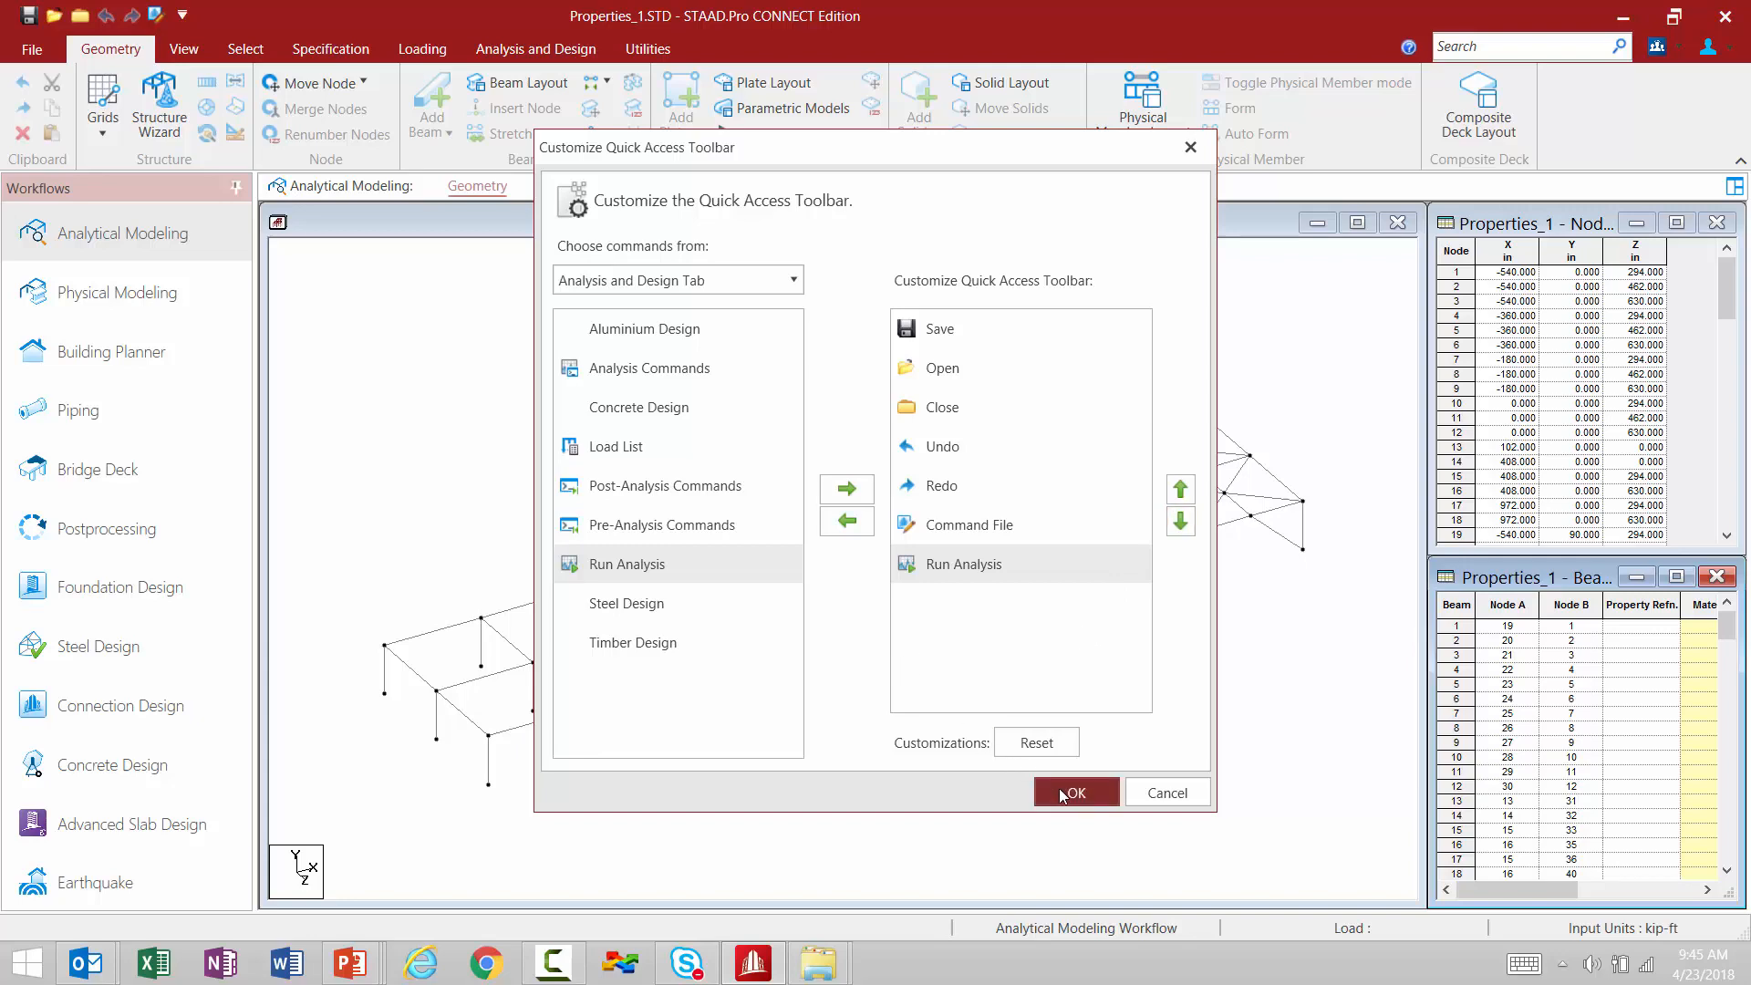
pyautogui.click(1075, 792)
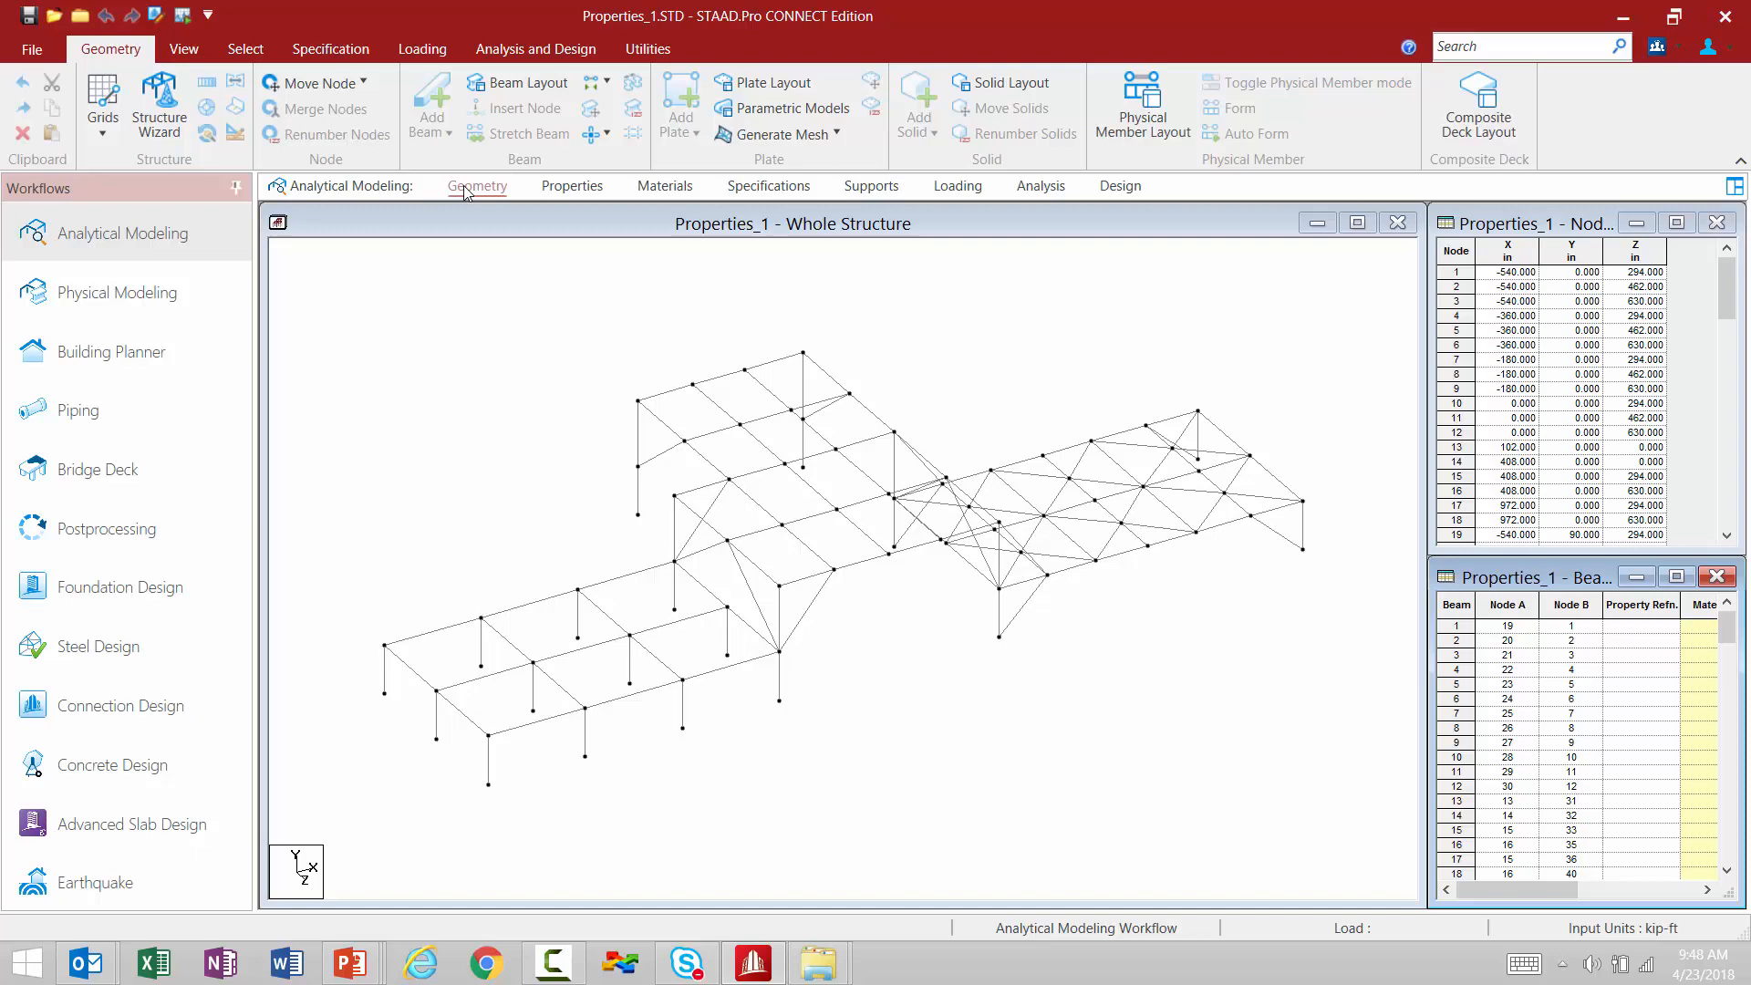
pyautogui.moveTo(514, 193)
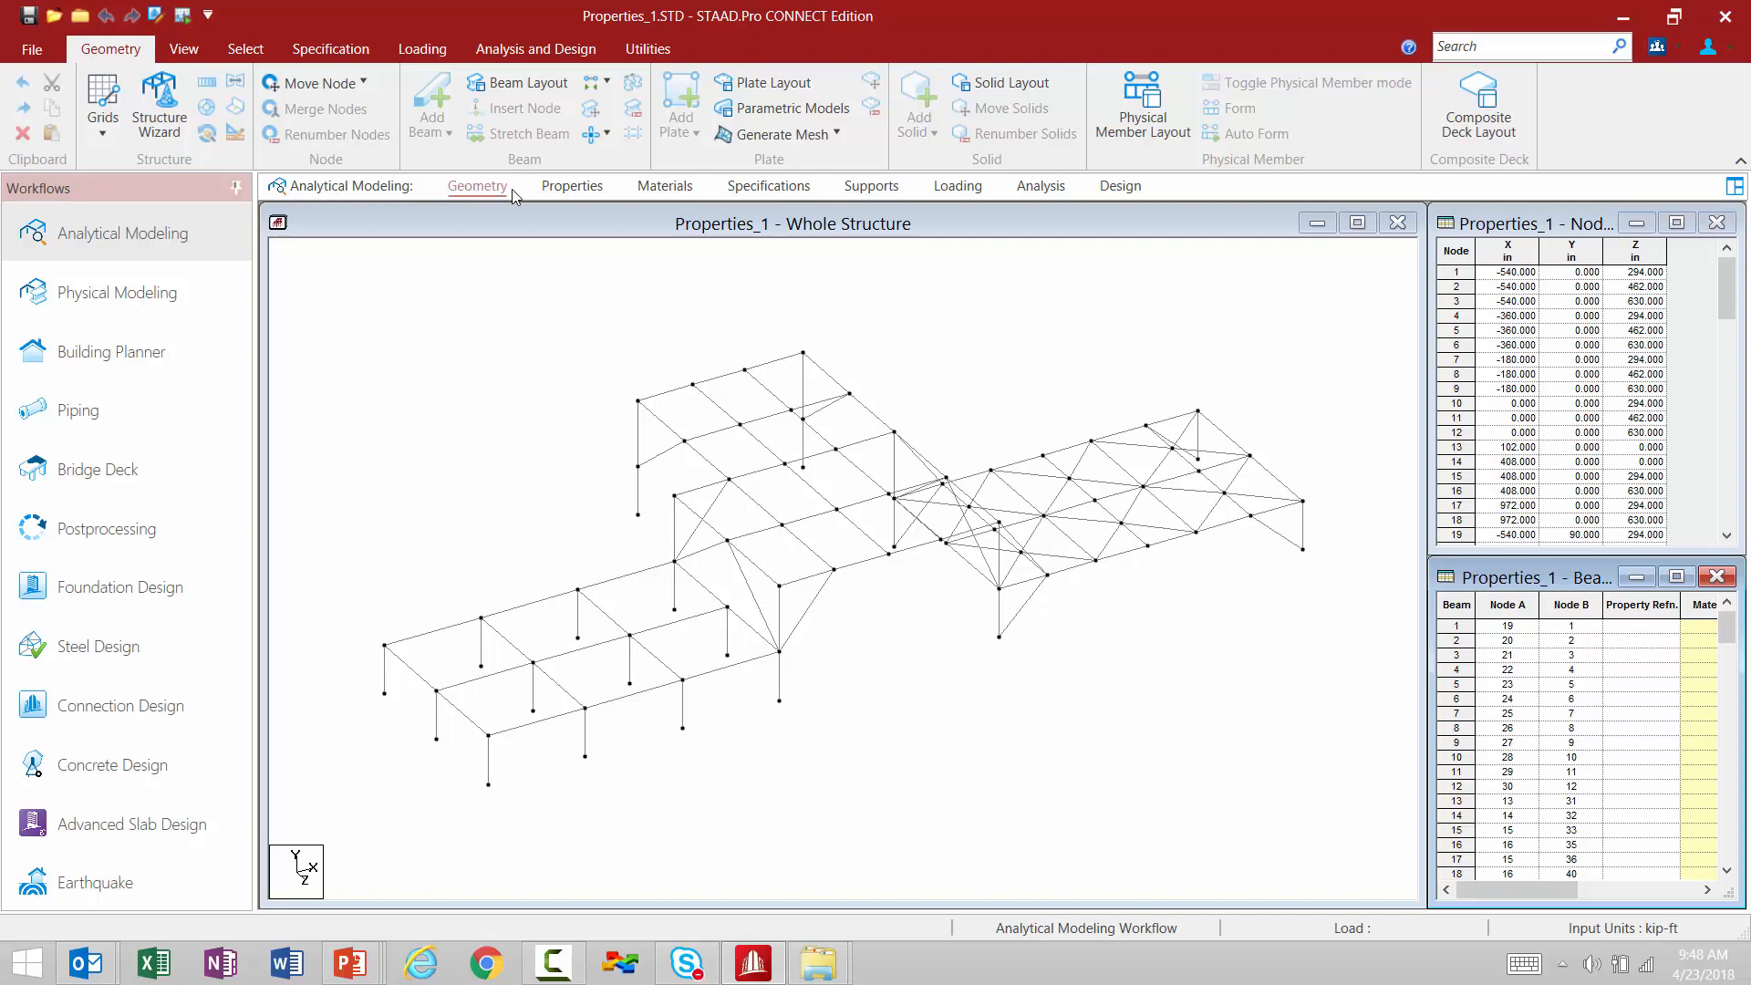
# - Step through the Properties, Materials, Loading and Design page tabs to reach steel design
pyautogui.click(572, 186)
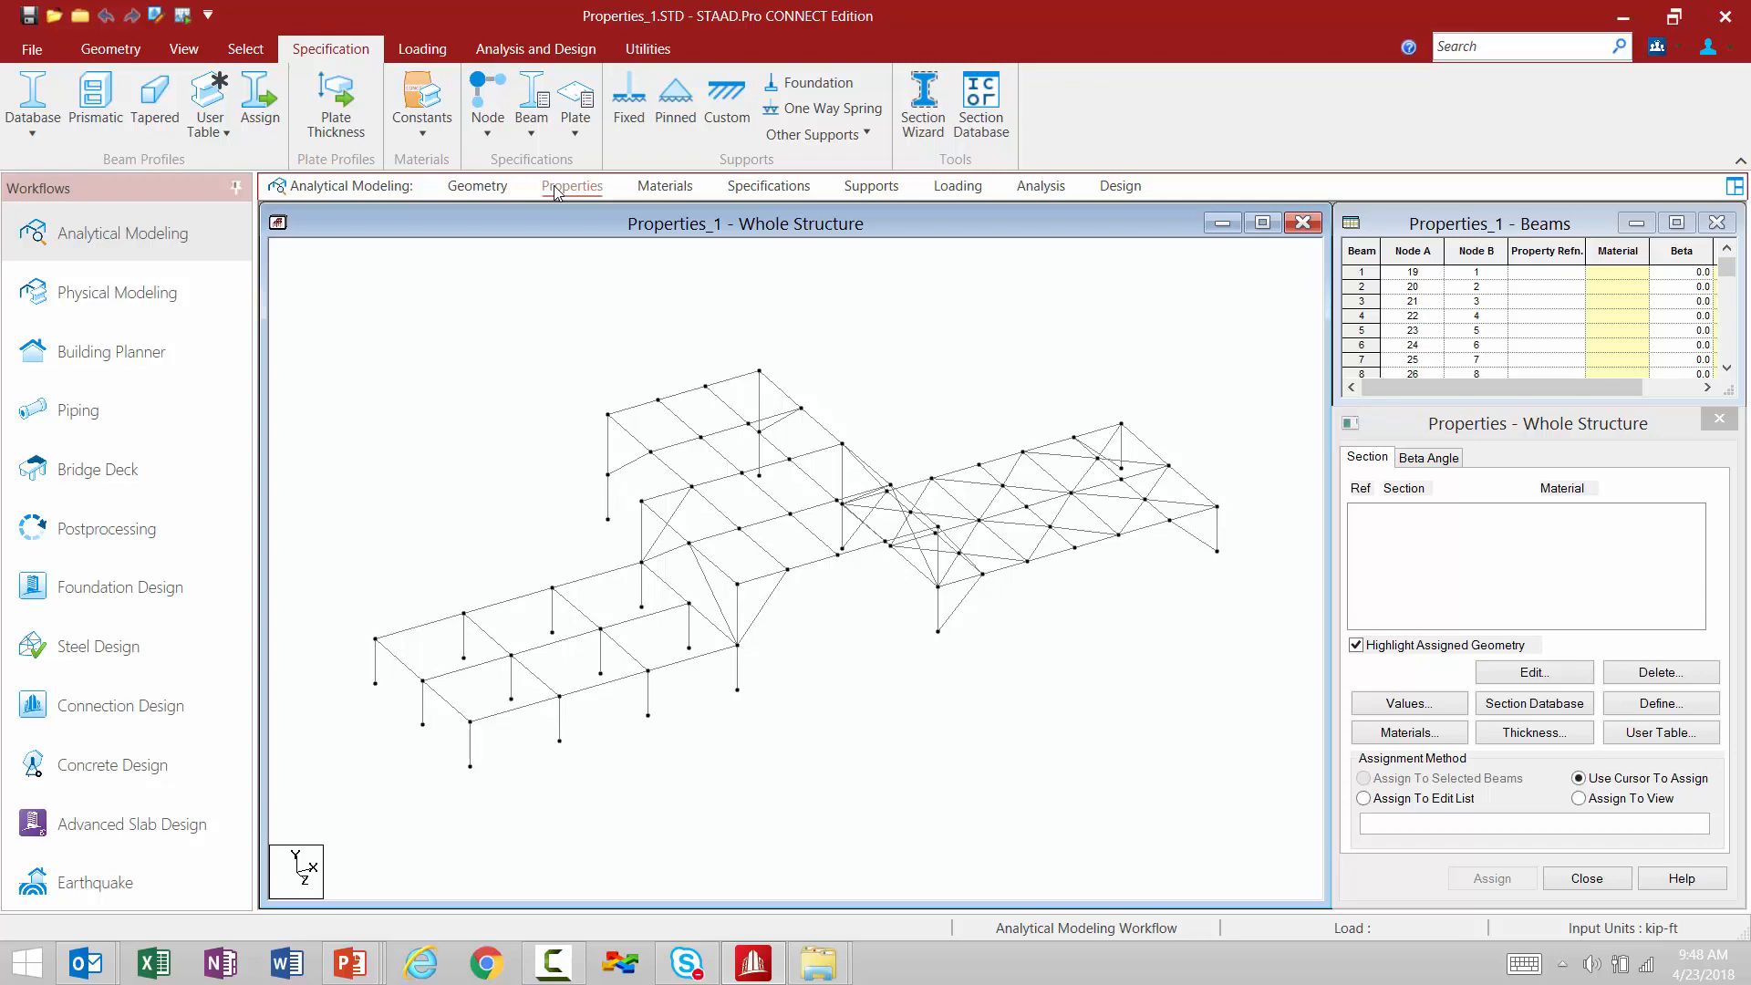
pyautogui.click(663, 186)
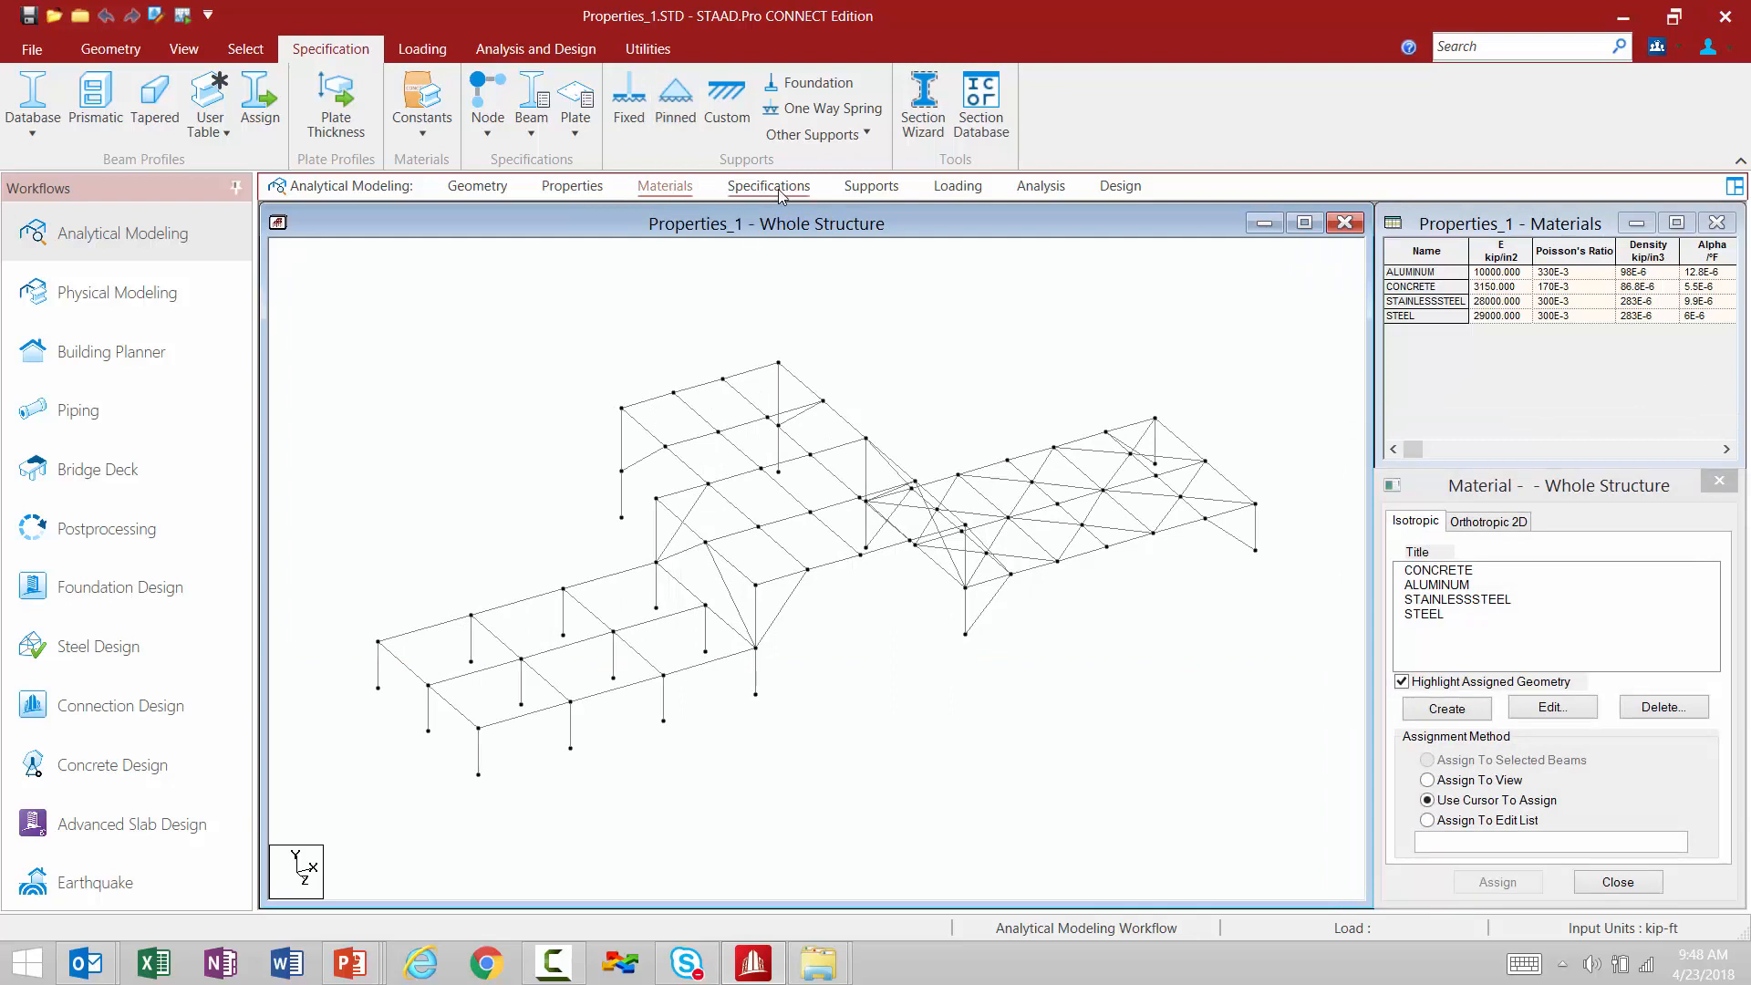
pyautogui.click(768, 186)
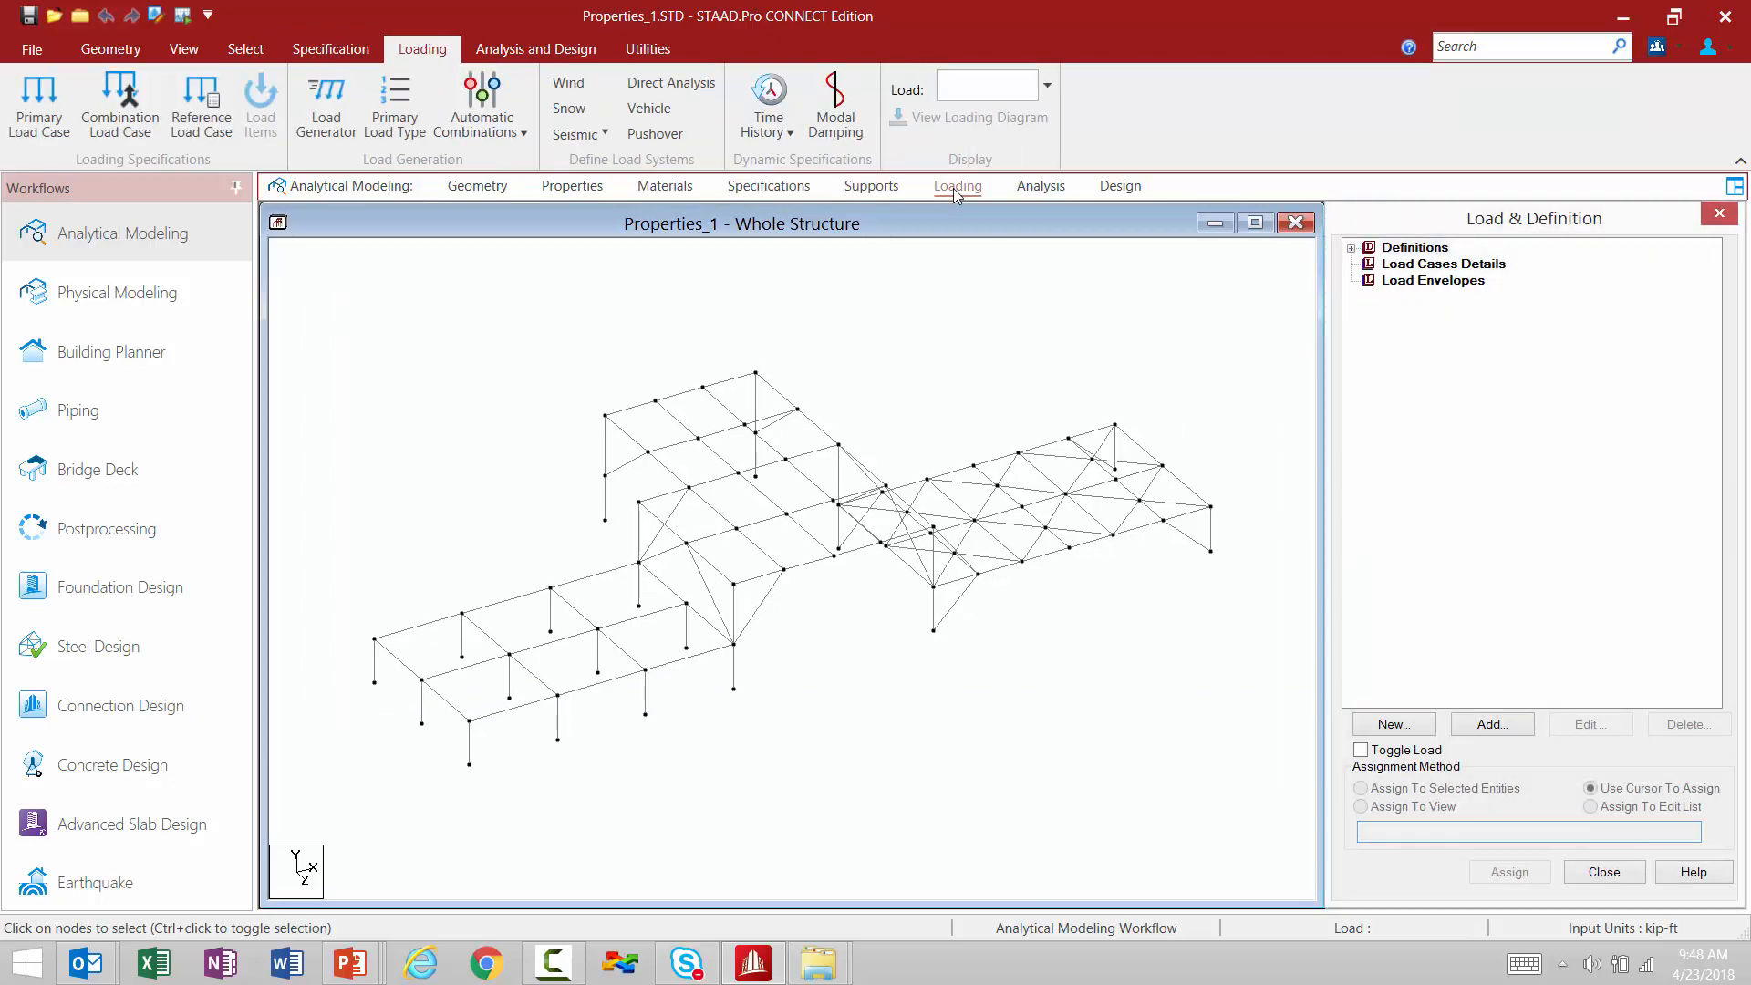
pyautogui.moveTo(1042, 191)
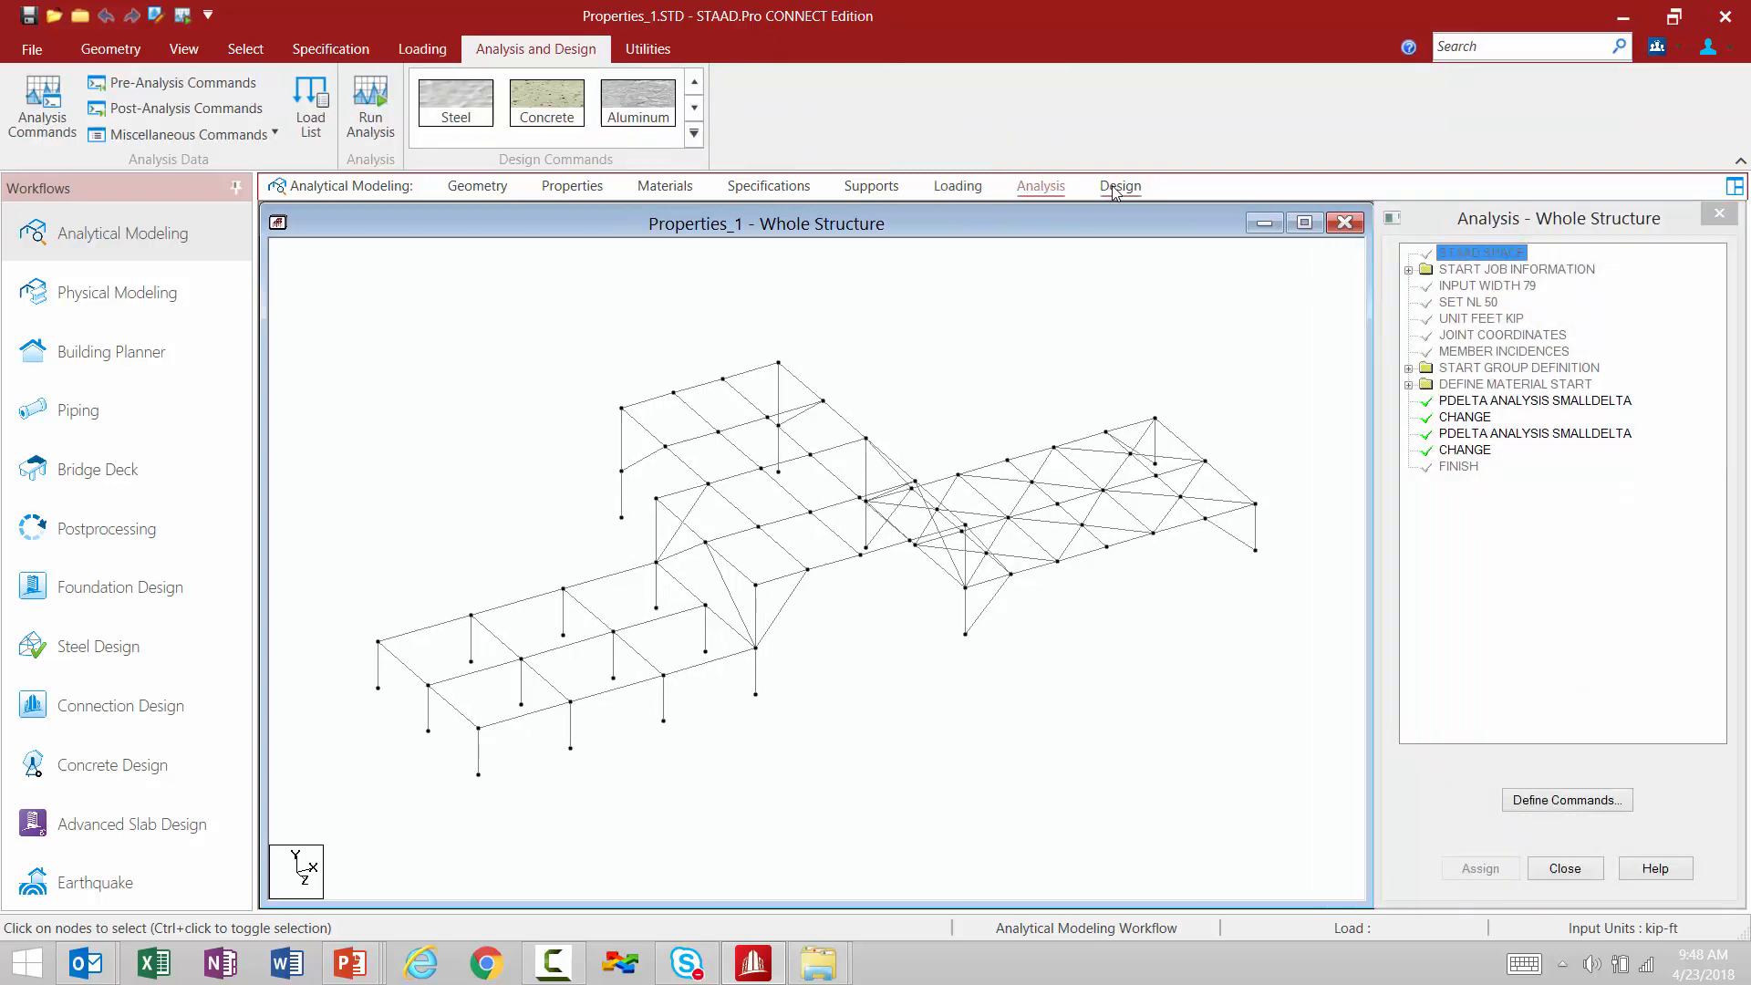
pyautogui.click(1120, 186)
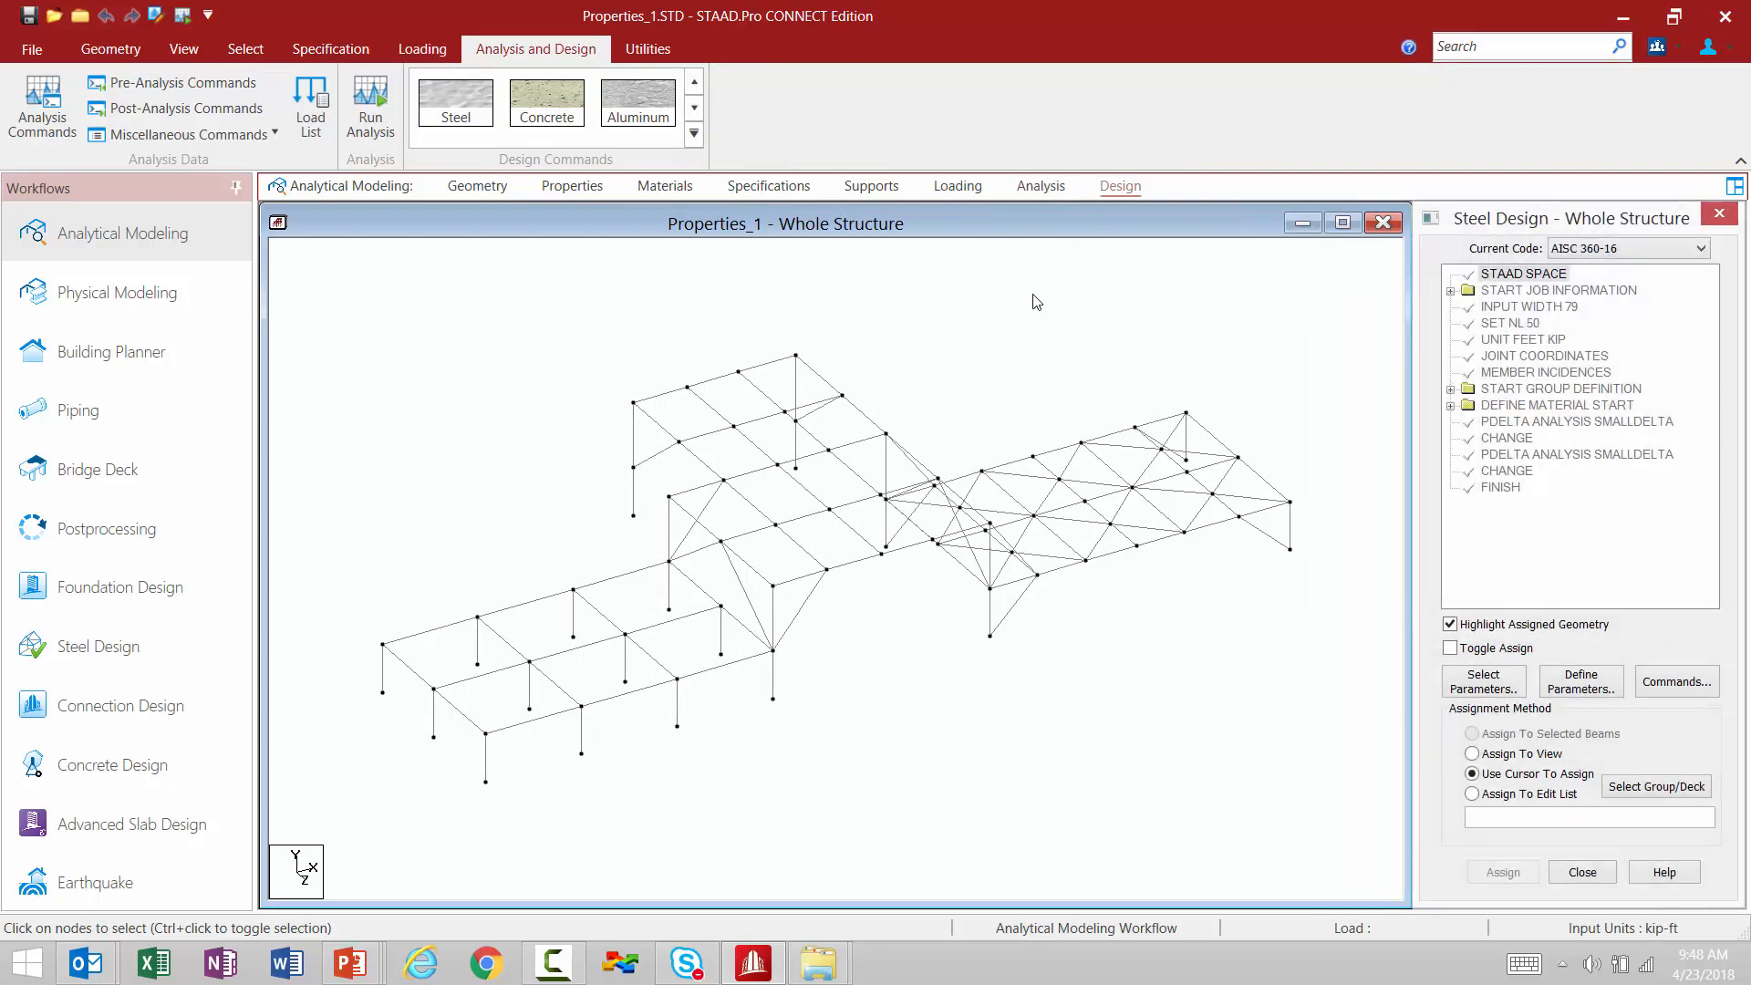